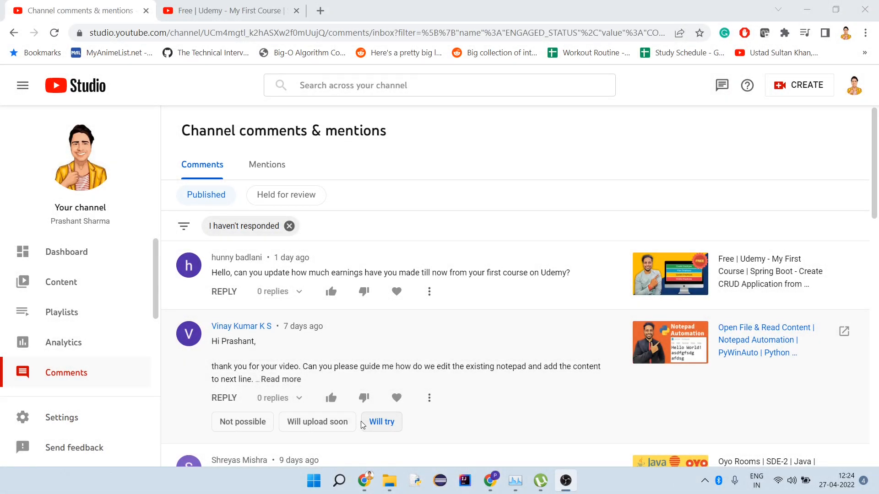
{"action": "mouse_move", "coordinate": [532, 397]}
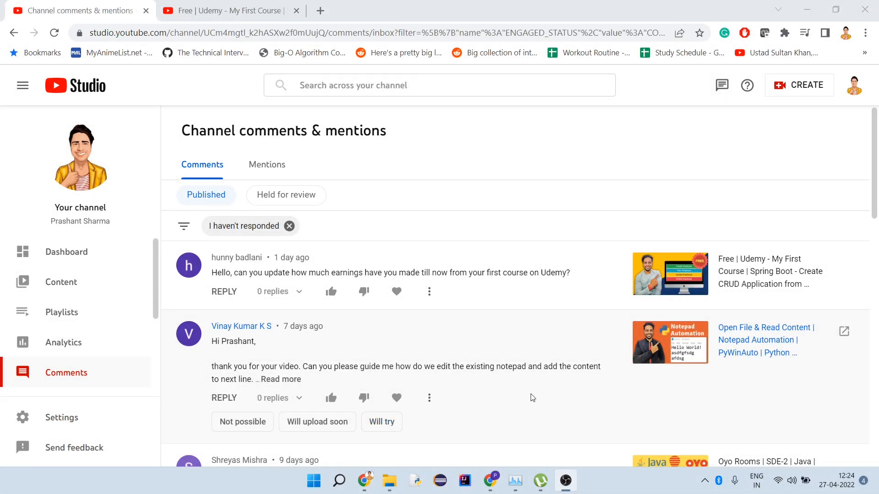
{"action": "mouse_move", "coordinate": [345, 301]}
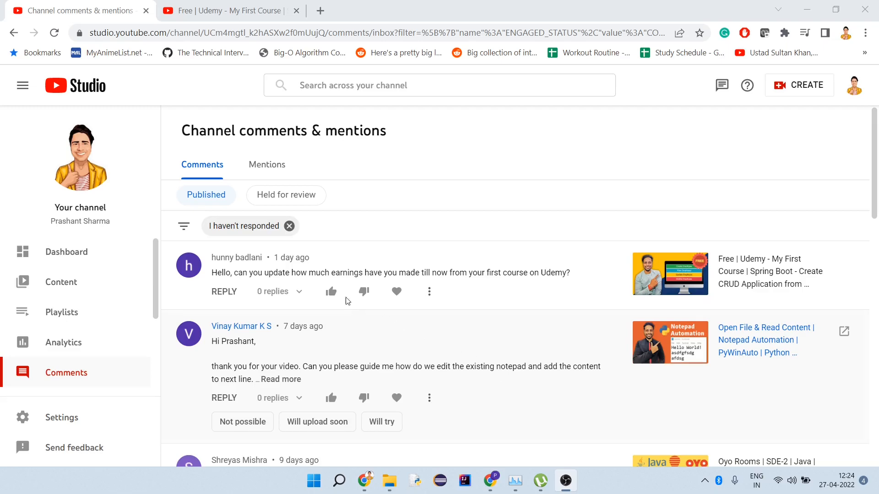
{"action": "mouse_move", "coordinate": [286, 273]}
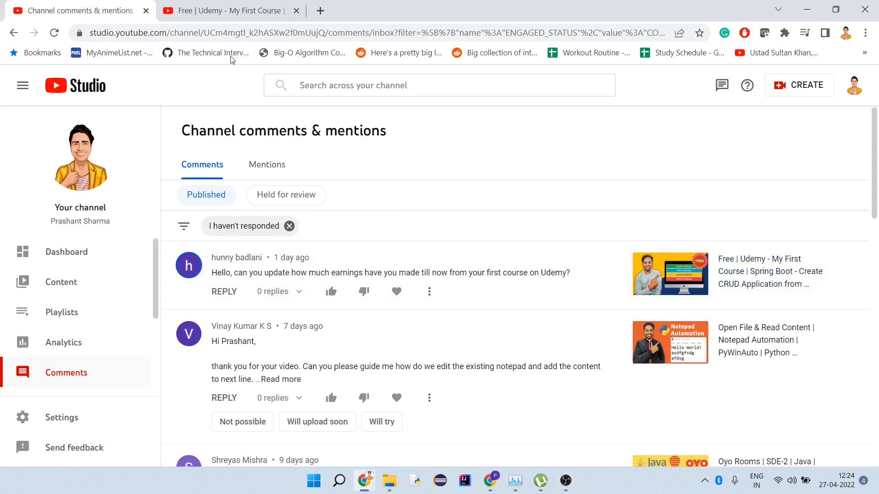
{"action": "mouse_move", "coordinate": [252, 44]}
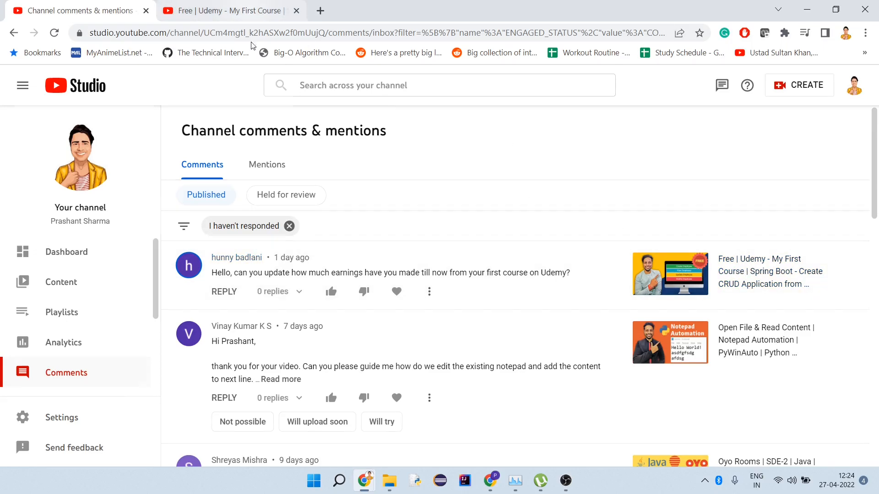
{"action": "mouse_move", "coordinate": [330, 190]}
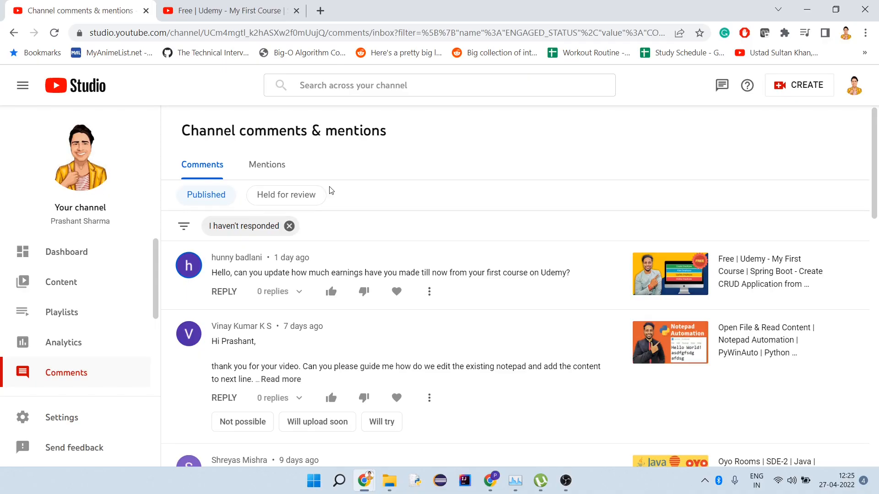
- Check the past year's enrollment trend, then return to the $35.40 revenue chart
{"action": "left_click", "coordinate": [382, 10]}
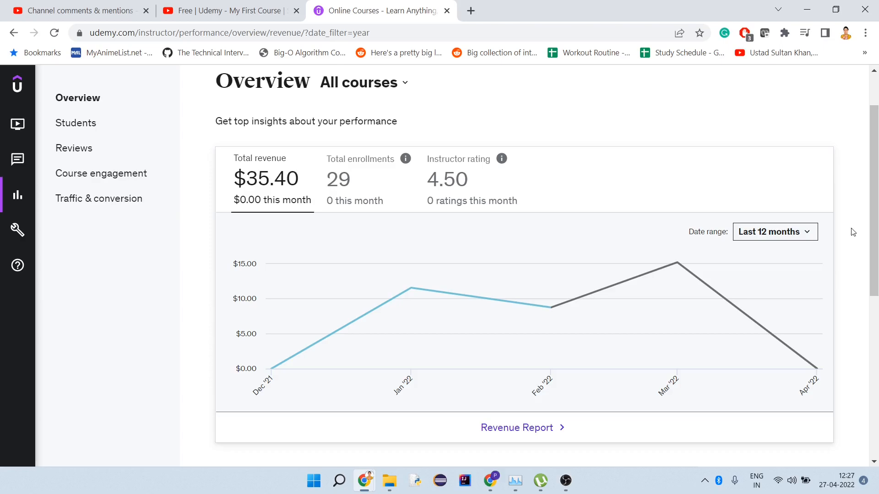
{"action": "mouse_move", "coordinate": [775, 232]}
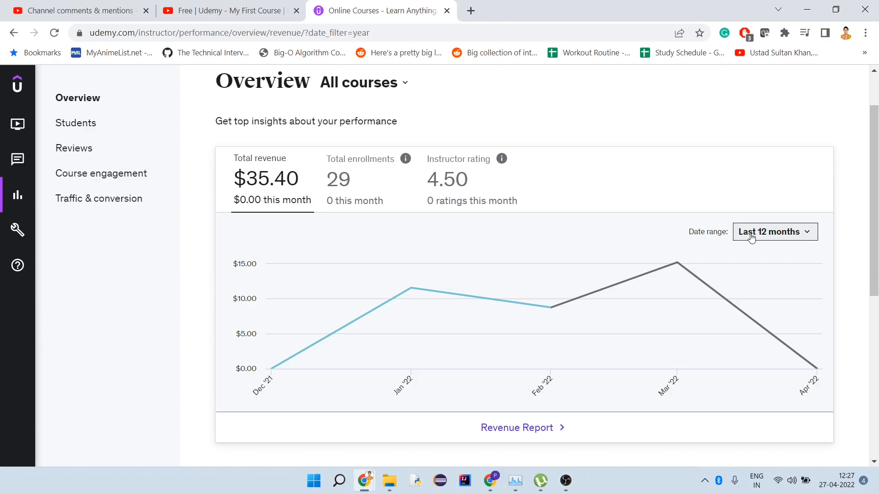
{"action": "mouse_move", "coordinate": [330, 199]}
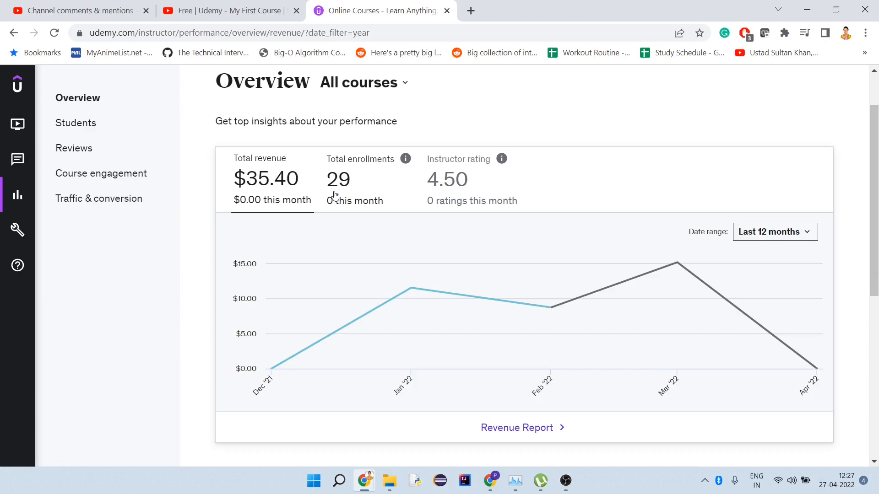
{"action": "left_click", "coordinate": [361, 180]}
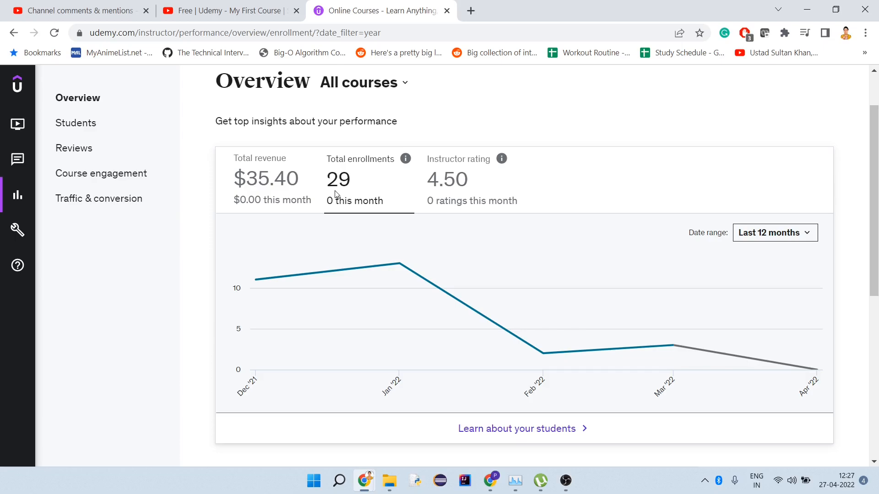
{"action": "left_click", "coordinate": [272, 178]}
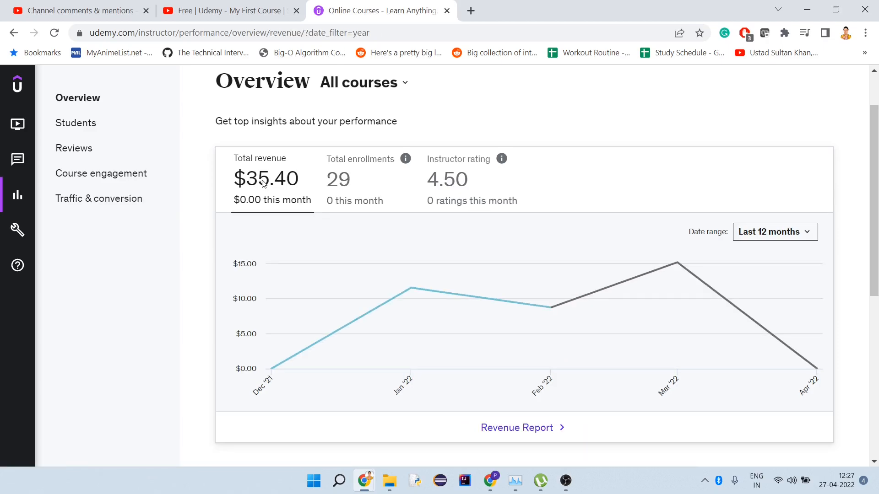
{"action": "mouse_move", "coordinate": [275, 190]}
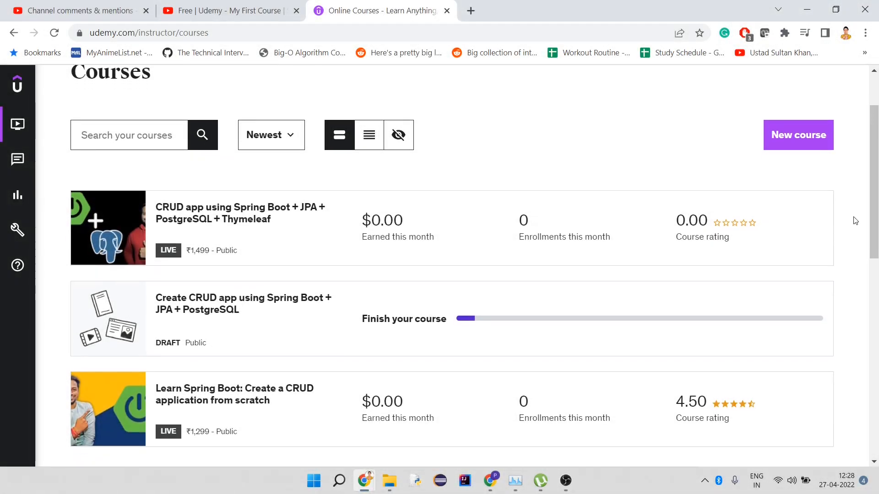
{"action": "scroll", "scroll_direction": "down", "scroll_amount": 3}
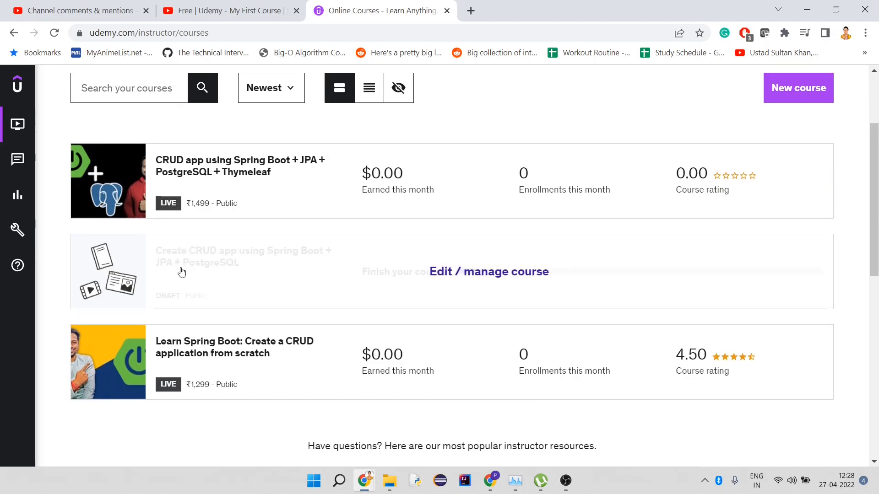
{"action": "mouse_move", "coordinate": [460, 271]}
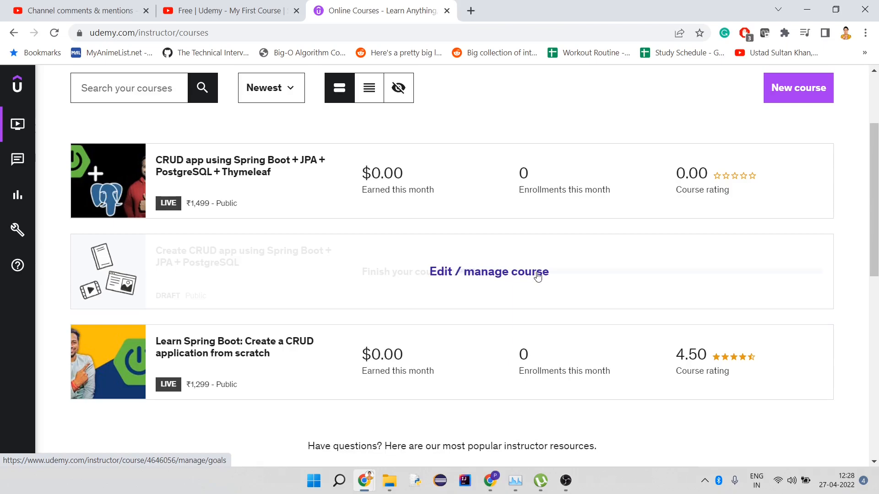
{"action": "mouse_move", "coordinate": [671, 211]}
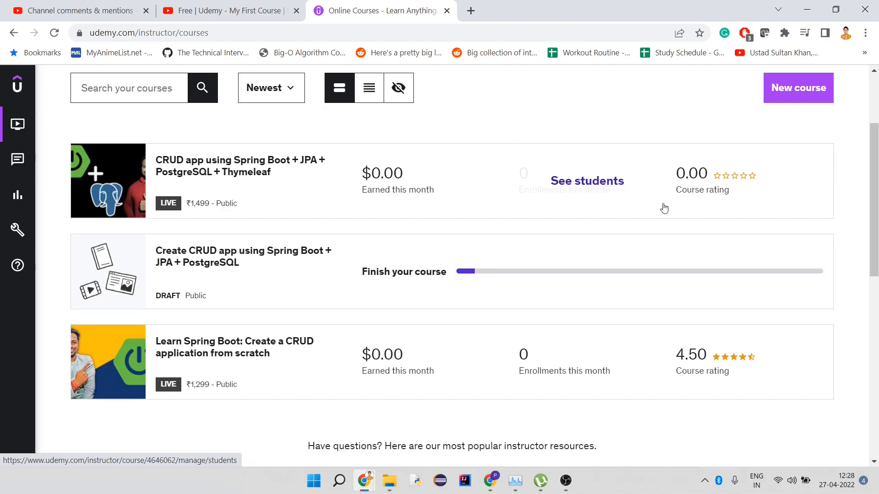
{"action": "mouse_move", "coordinate": [864, 239]}
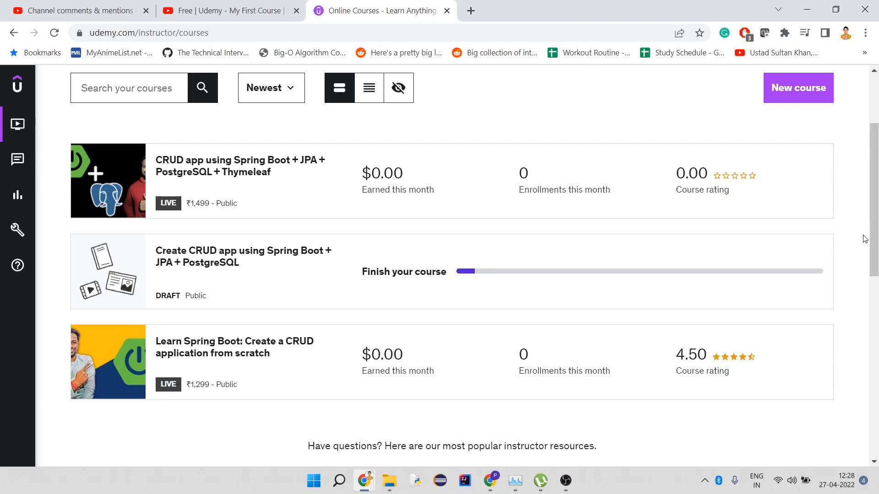
{"action": "mouse_move", "coordinate": [861, 375]}
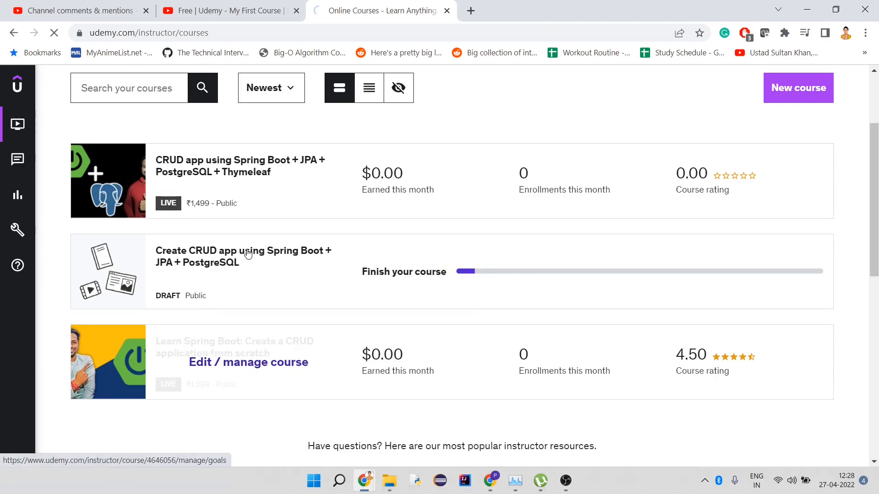
- Open the Learn Spring Boot course and collapse the Introduction section's lecture list
{"action": "left_click", "coordinate": [249, 362]}
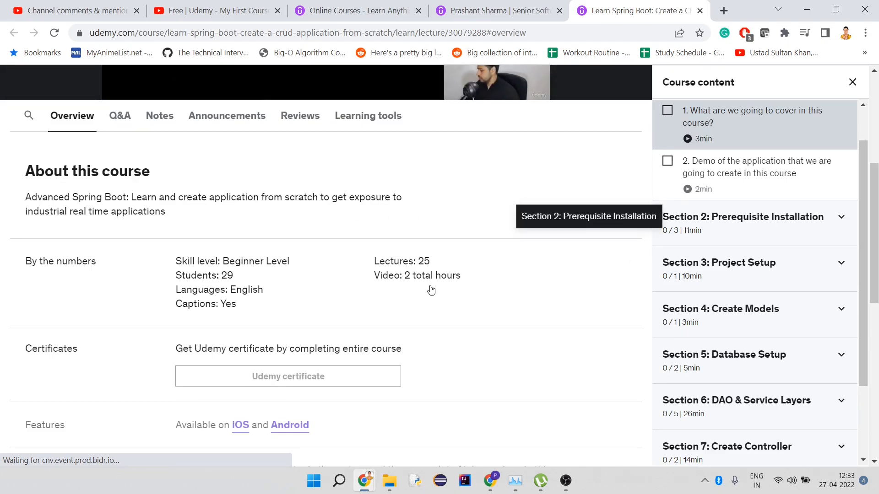
{"action": "mouse_move", "coordinate": [396, 277]}
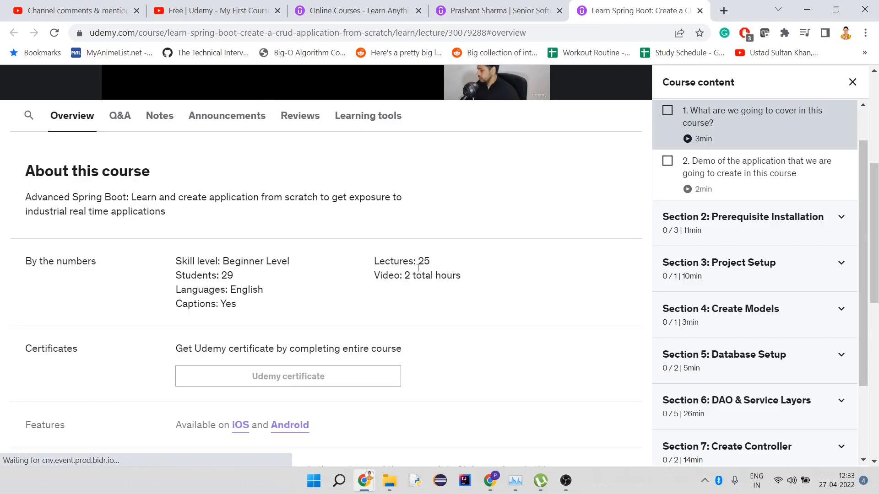
{"action": "mouse_move", "coordinate": [453, 234]}
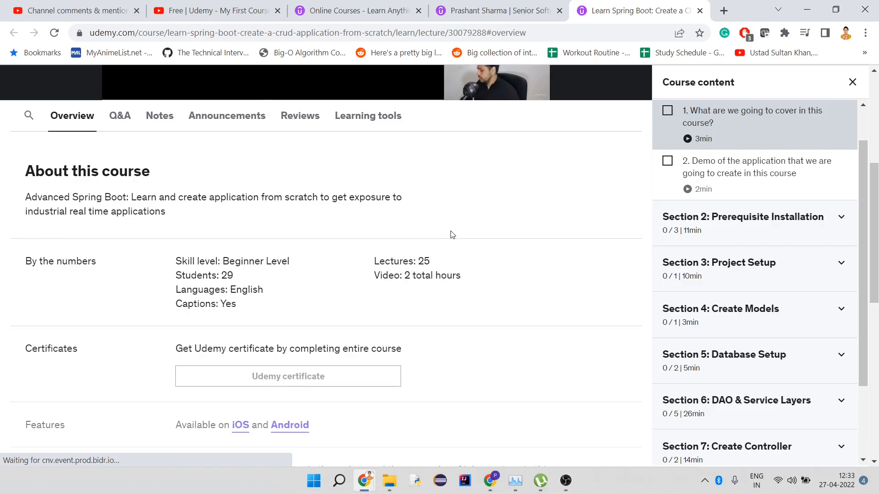
{"action": "left_click", "coordinate": [746, 115]}
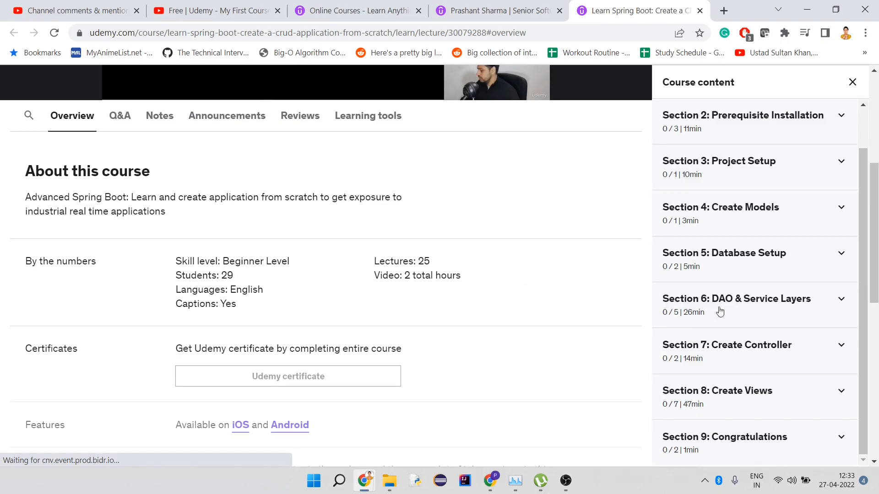
{"action": "mouse_move", "coordinate": [698, 324]}
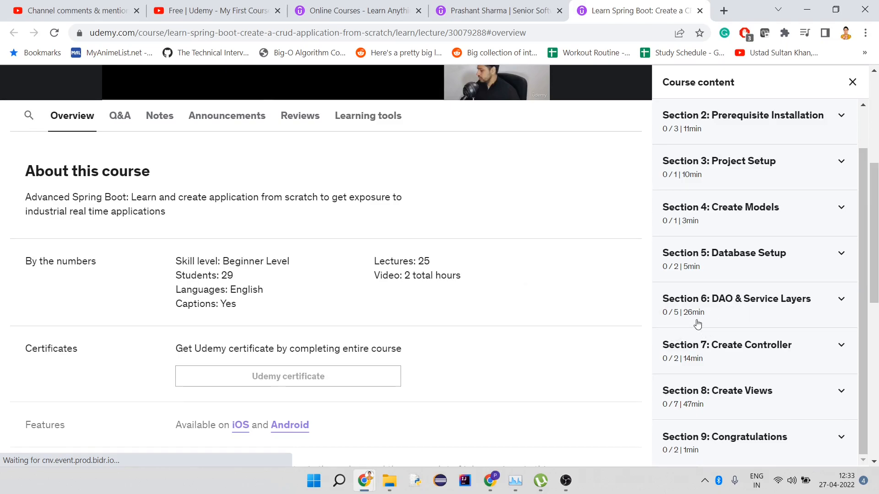
{"action": "mouse_move", "coordinate": [720, 409]}
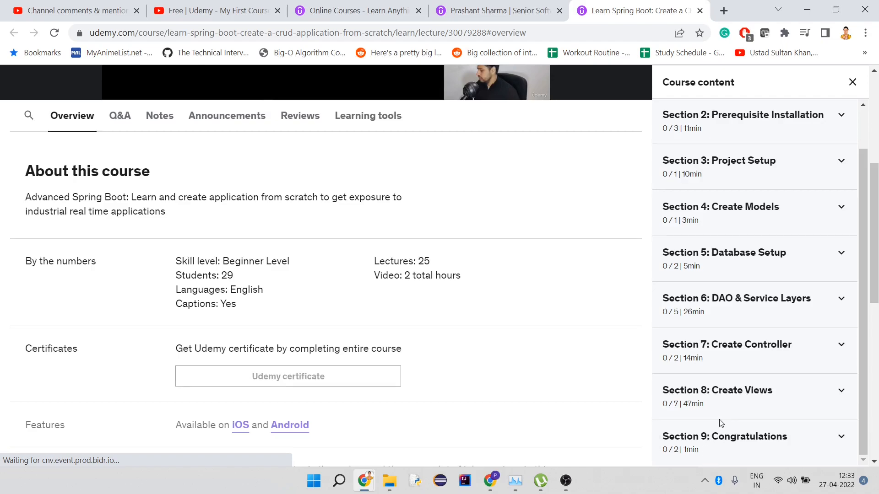
{"action": "scroll", "scroll_direction": "up", "scroll_amount": 3}
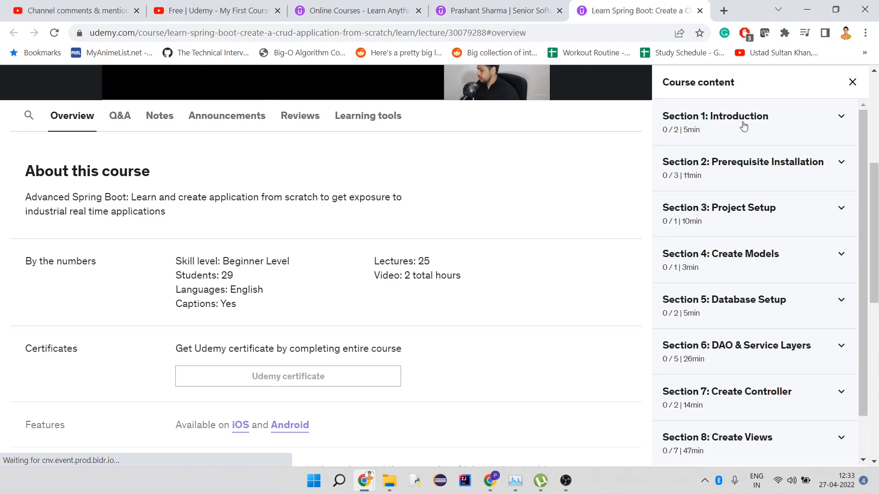
{"action": "mouse_move", "coordinate": [755, 233]}
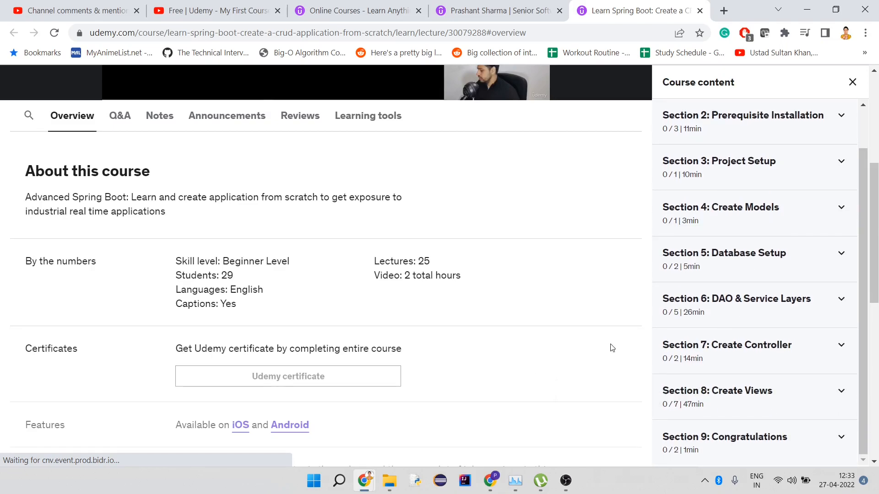
{"action": "scroll", "scroll_direction": "up", "scroll_amount": 3}
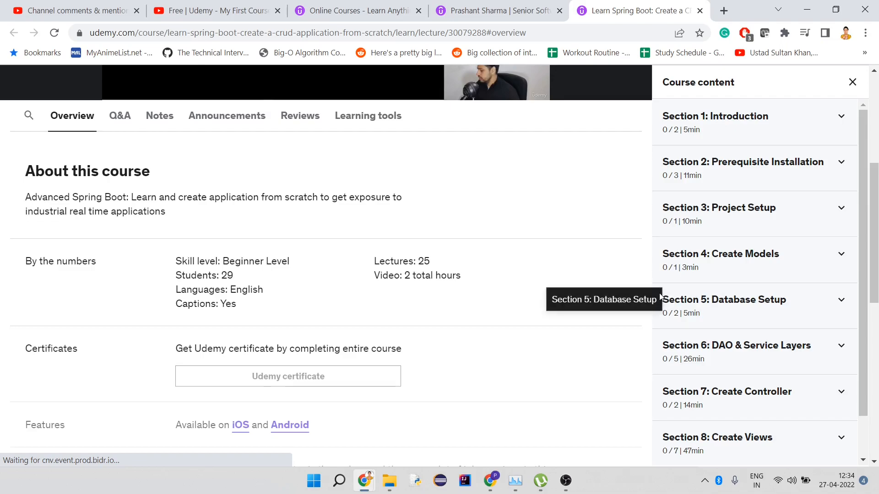
{"action": "mouse_move", "coordinate": [681, 272]}
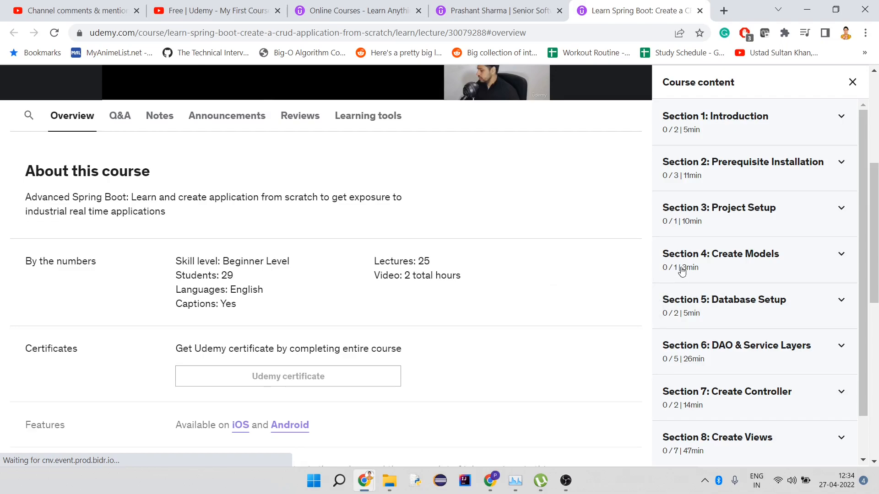
{"action": "mouse_move", "coordinate": [539, 241]}
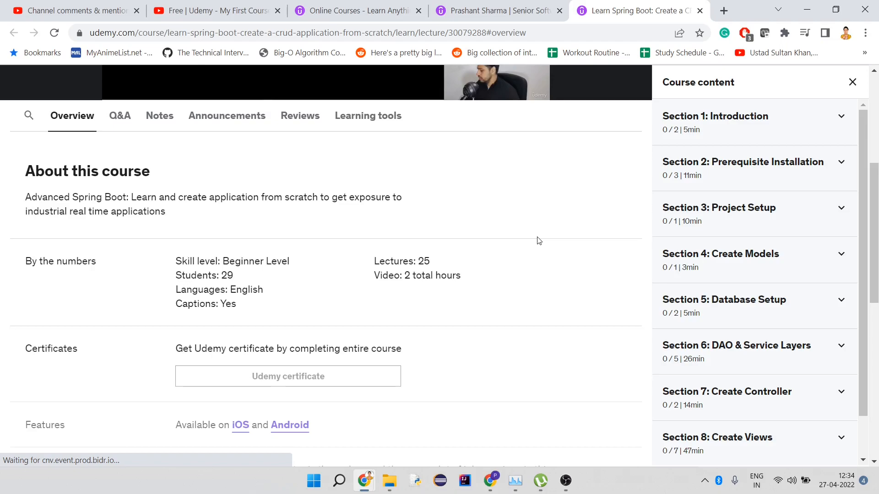
{"action": "mouse_move", "coordinate": [509, 200]}
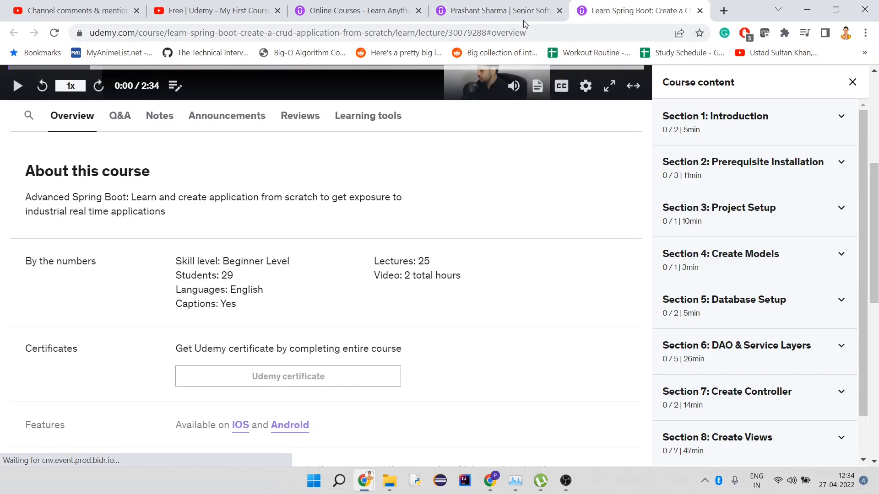
- Open the CRUD app course from the instructor's public profile page
{"action": "left_click", "coordinate": [496, 10]}
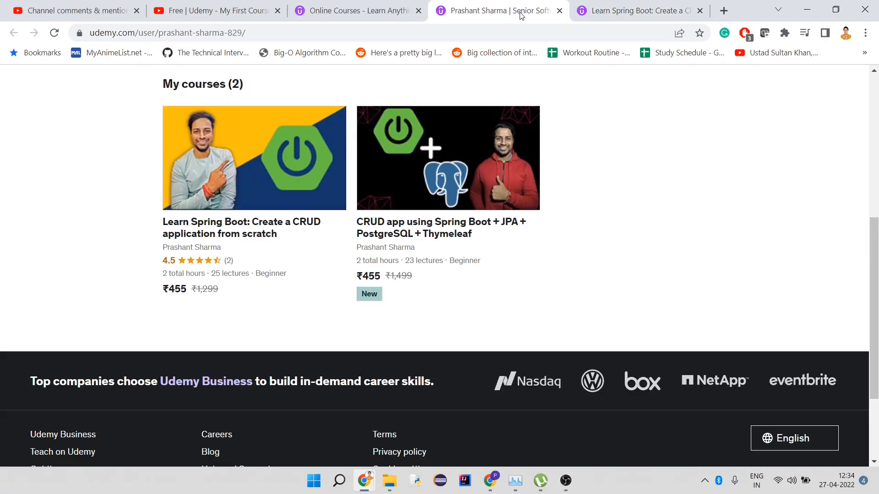
{"action": "mouse_move", "coordinate": [439, 145]}
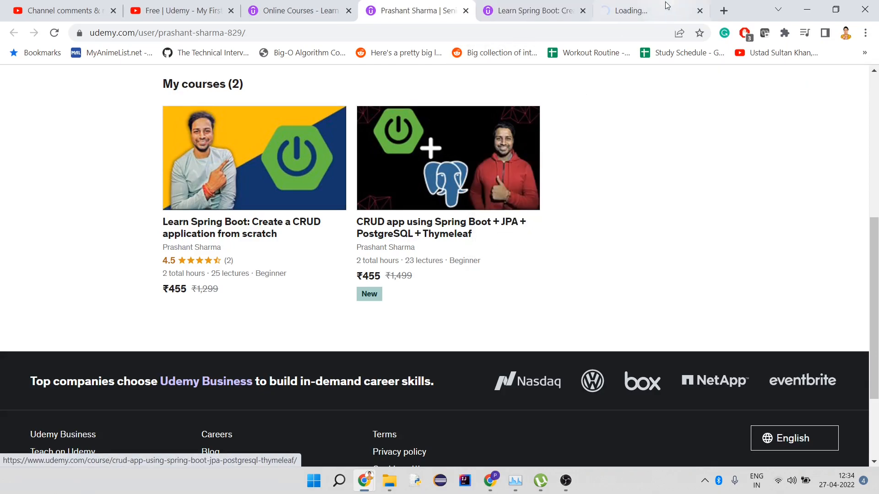
{"action": "left_click", "coordinate": [447, 157]}
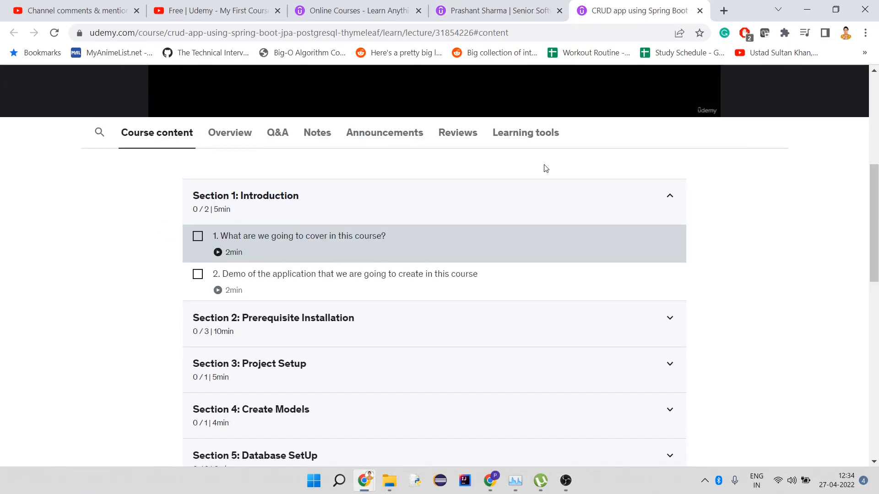
{"action": "scroll", "scroll_direction": "down", "scroll_amount": 3}
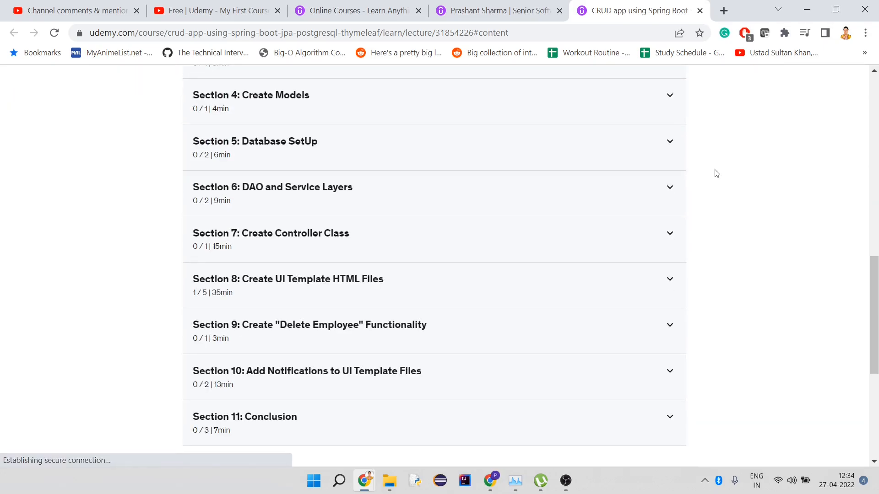
{"action": "scroll", "scroll_direction": "up", "scroll_amount": 3}
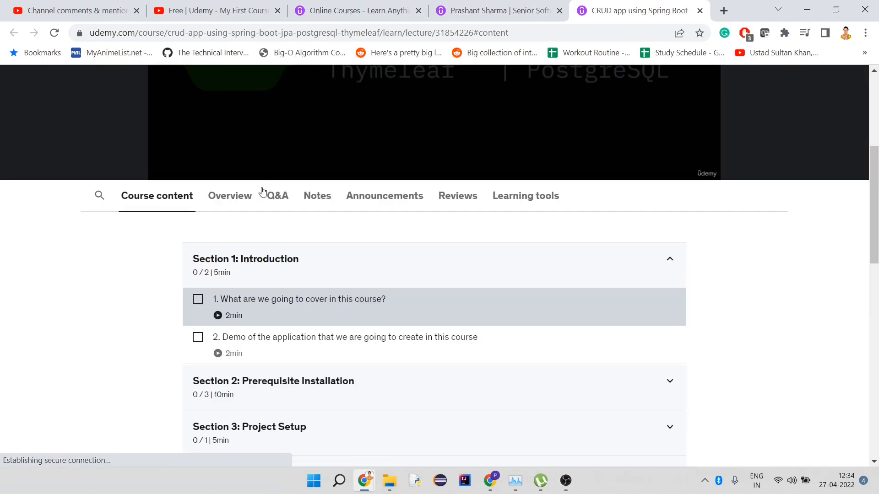
- View the course overview statistics, then browse the sections through Section 11: Conclusion
{"action": "left_click", "coordinate": [229, 196]}
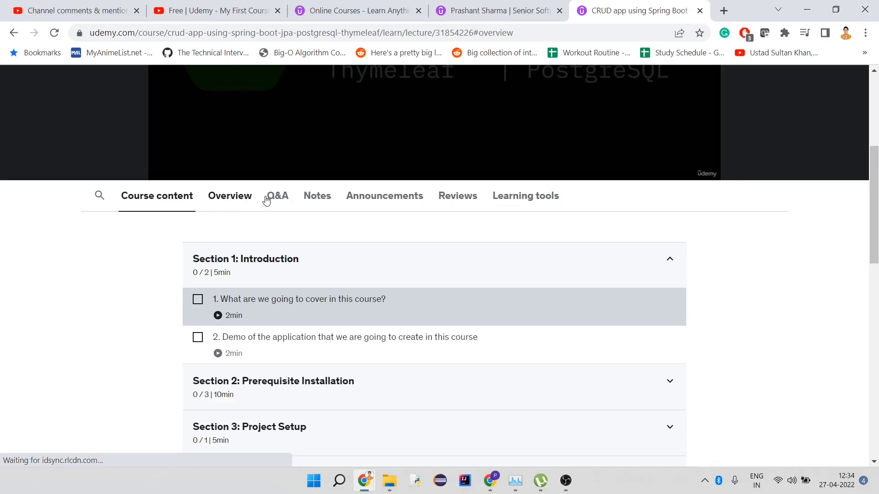
{"action": "left_click", "coordinate": [229, 196]}
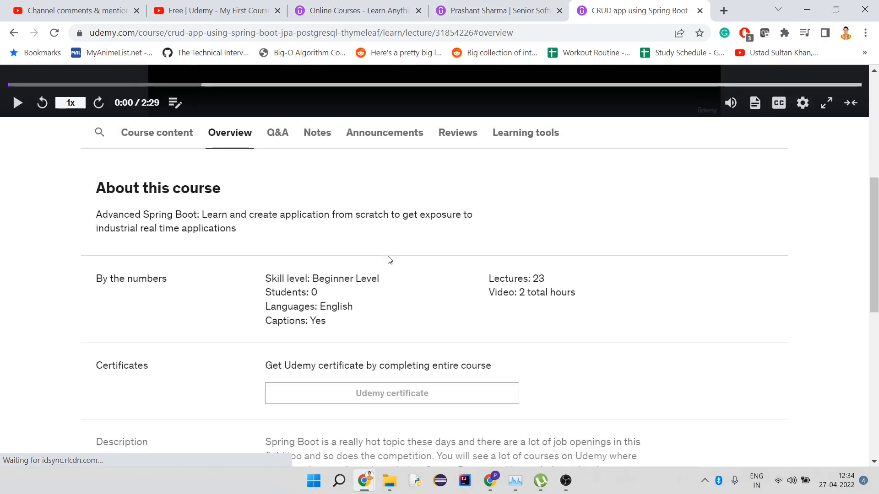
{"action": "double_click", "coordinate": [532, 292]}
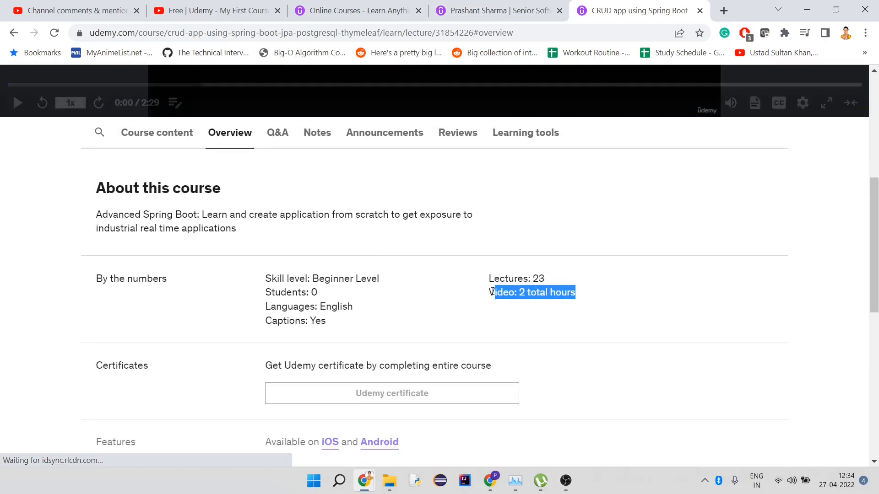
{"action": "left_click", "coordinate": [399, 232]}
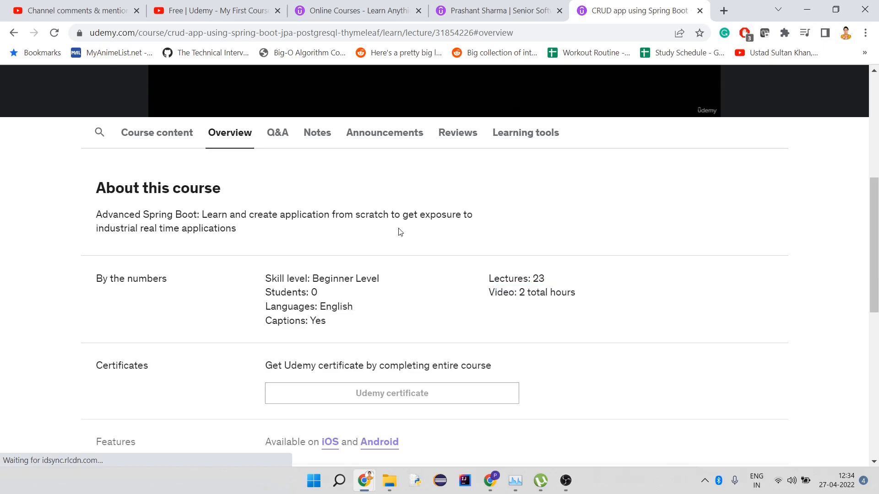
{"action": "scroll", "scroll_direction": "up", "scroll_amount": 3}
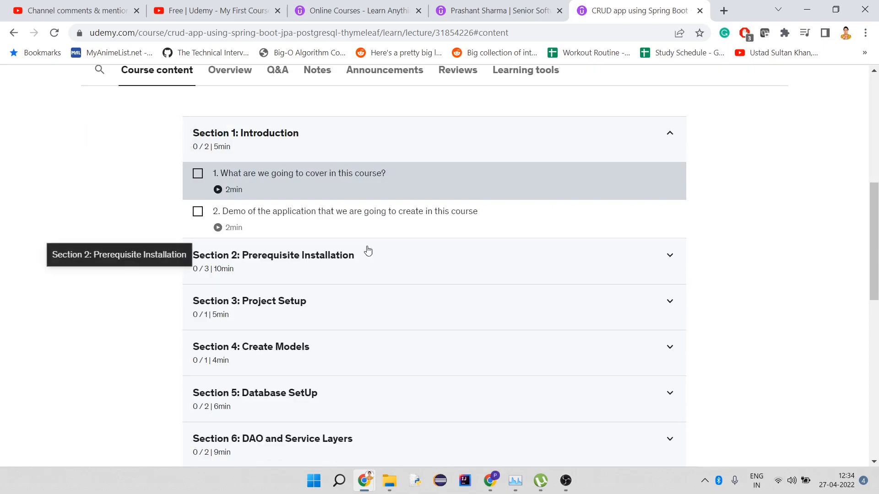
{"action": "scroll", "scroll_direction": "down", "scroll_amount": 3}
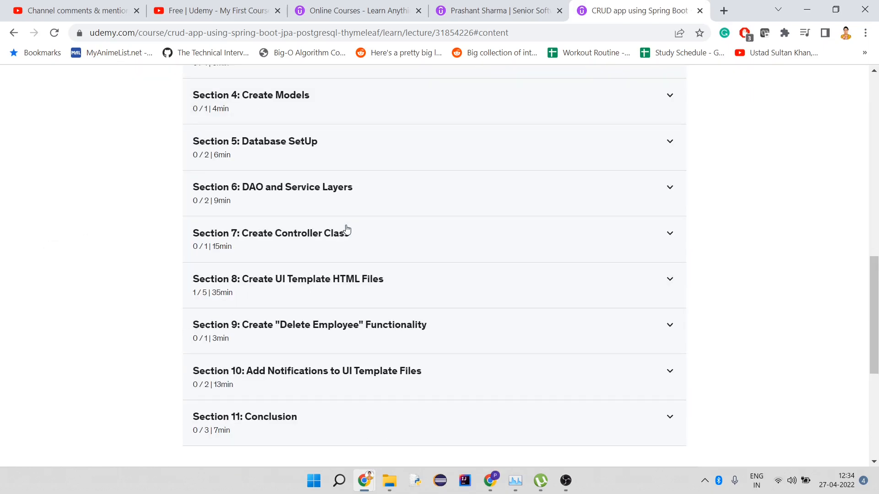
{"action": "mouse_move", "coordinate": [220, 248]}
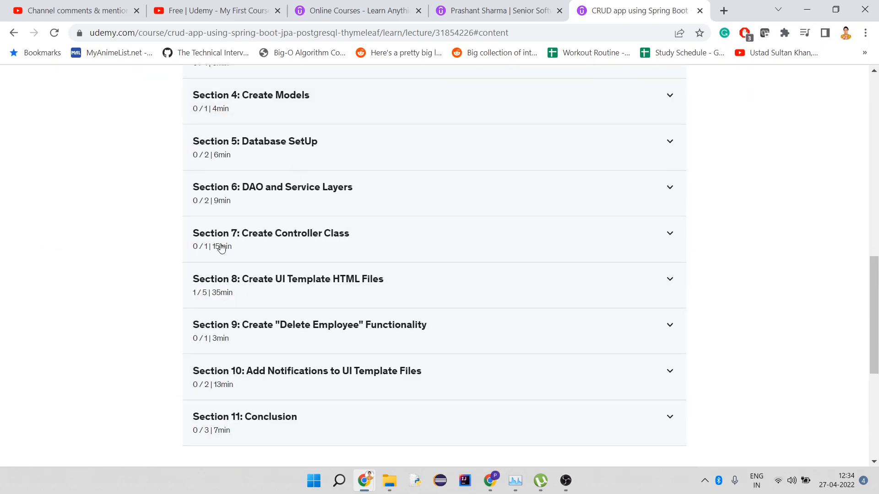
{"action": "mouse_move", "coordinate": [260, 334]}
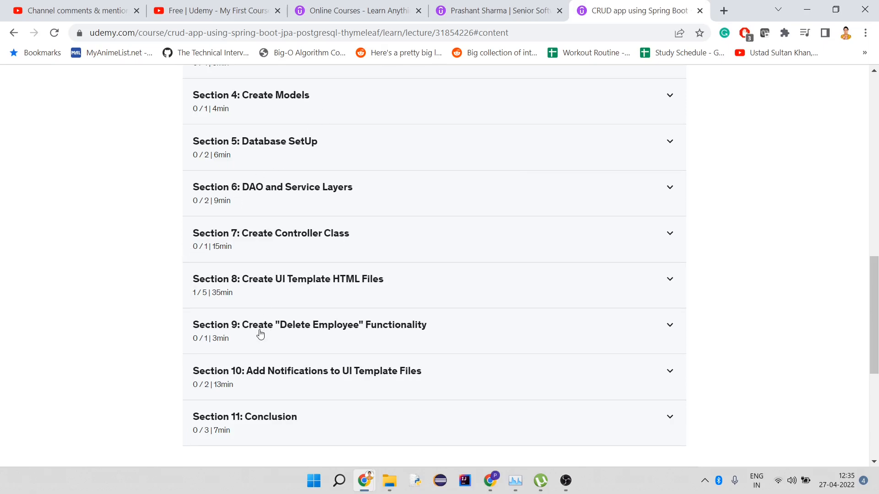
{"action": "mouse_move", "coordinate": [223, 297]}
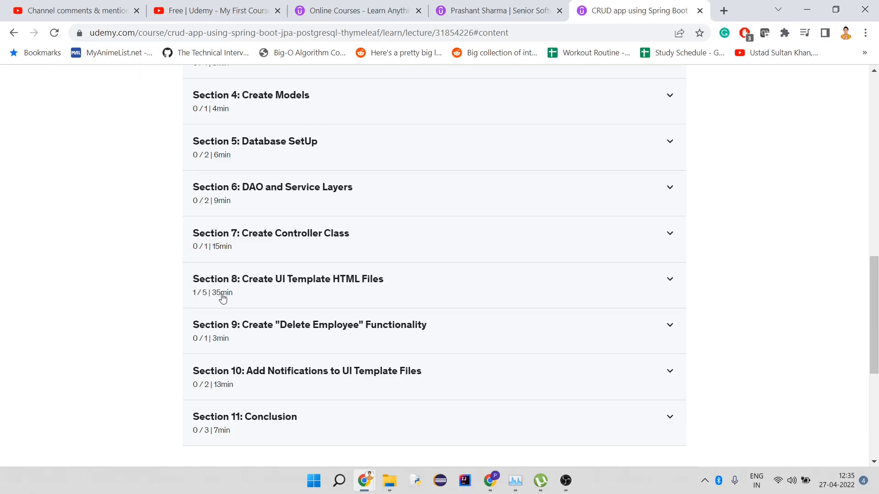
{"action": "mouse_move", "coordinate": [459, 119]}
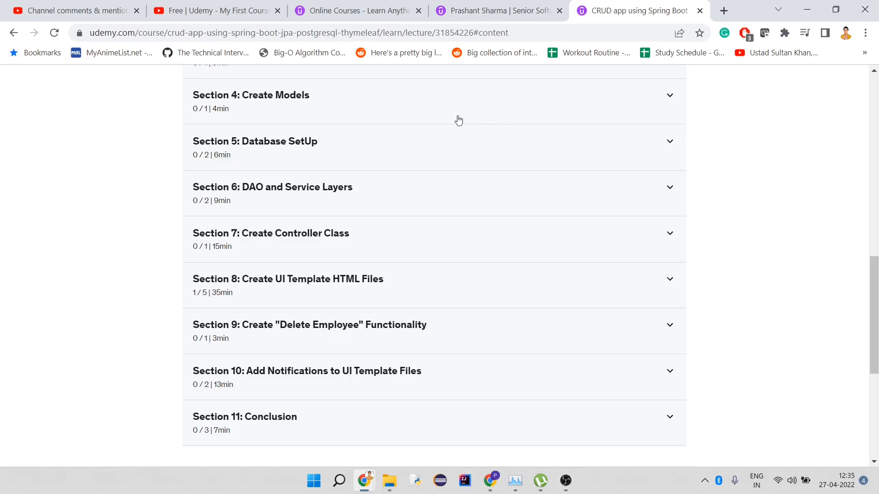
{"action": "mouse_move", "coordinate": [456, 77]}
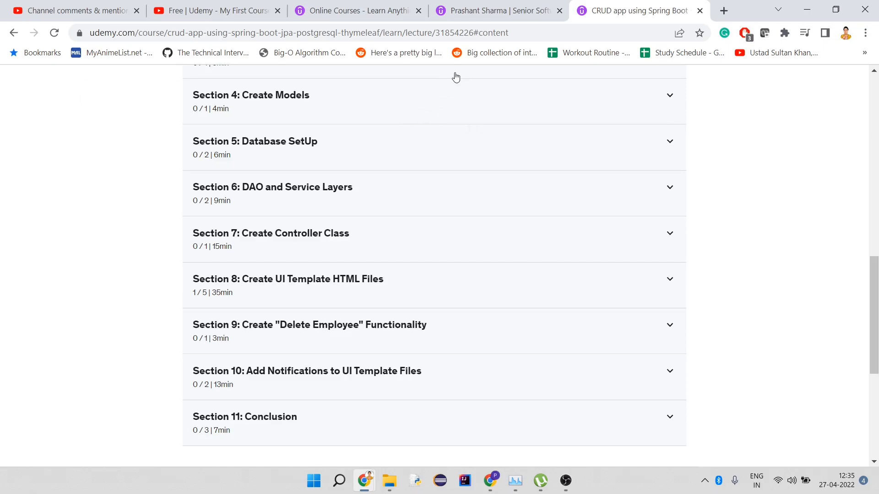
{"action": "scroll", "scroll_direction": "up", "scroll_amount": 3}
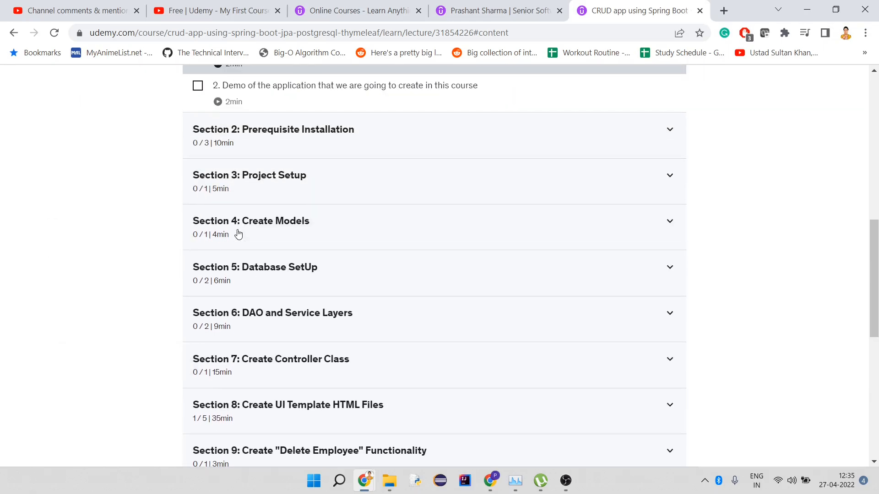
{"action": "scroll", "scroll_direction": "up", "scroll_amount": 3}
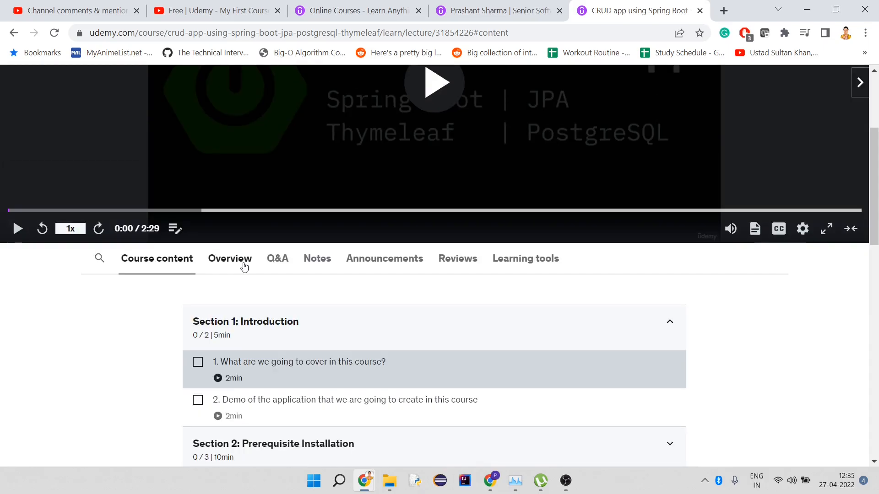
- Scroll back to the top of the CRUD app course player
{"action": "scroll", "scroll_direction": "up", "scroll_amount": 3}
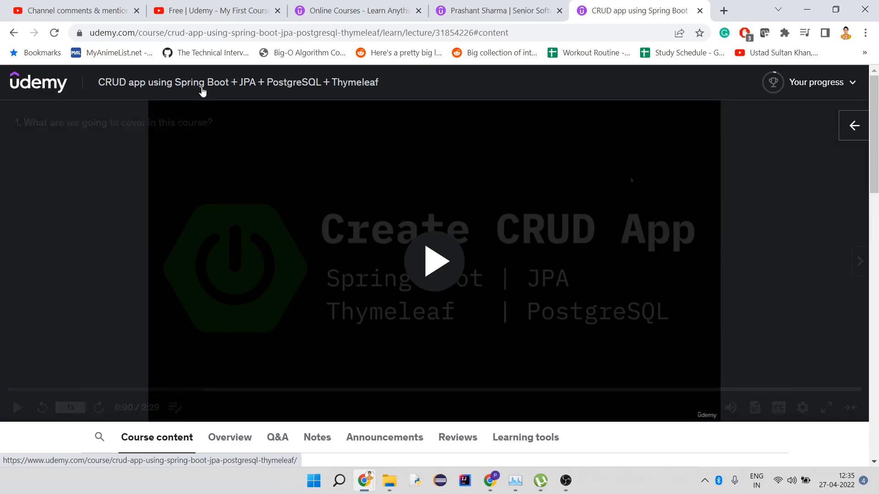
{"action": "mouse_move", "coordinate": [247, 92]}
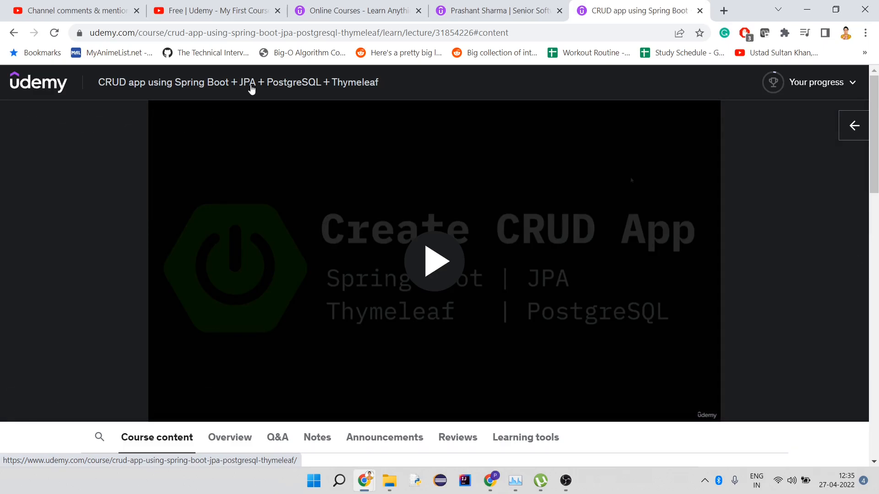
{"action": "mouse_move", "coordinate": [374, 87]}
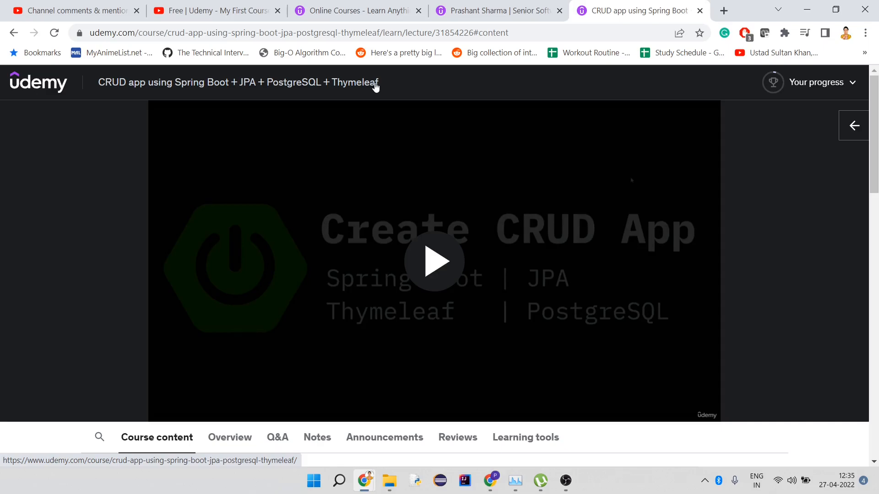
{"action": "mouse_move", "coordinate": [317, 90]}
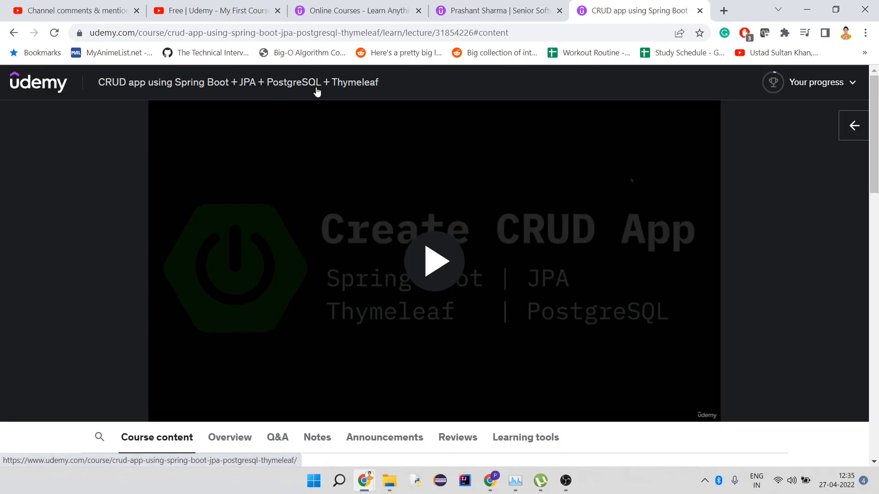
{"action": "mouse_move", "coordinate": [324, 89]}
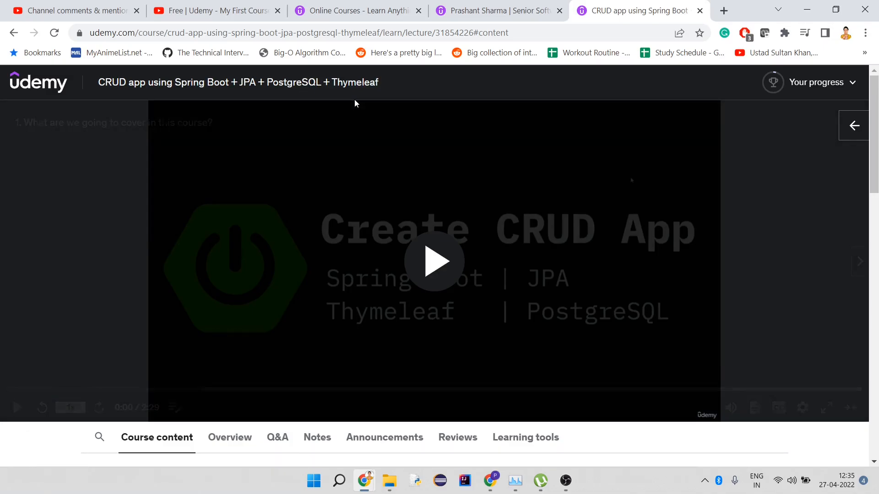
{"action": "mouse_move", "coordinate": [355, 103]}
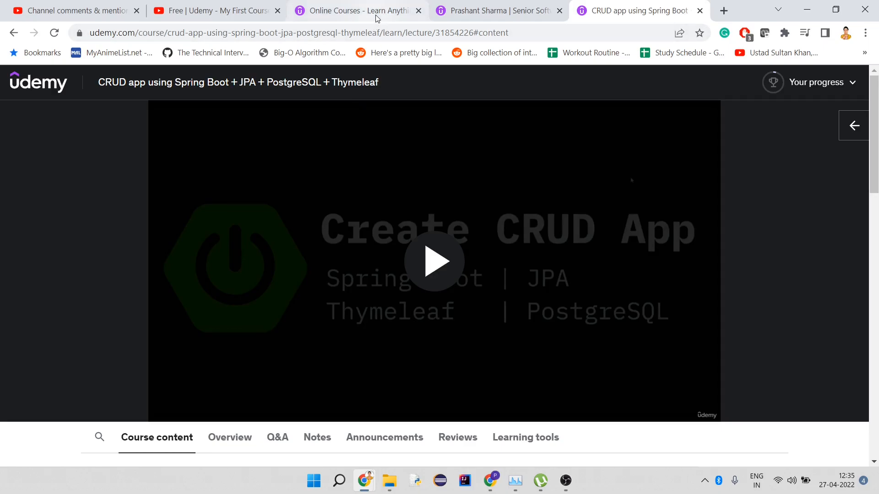
{"action": "mouse_move", "coordinate": [357, 10]}
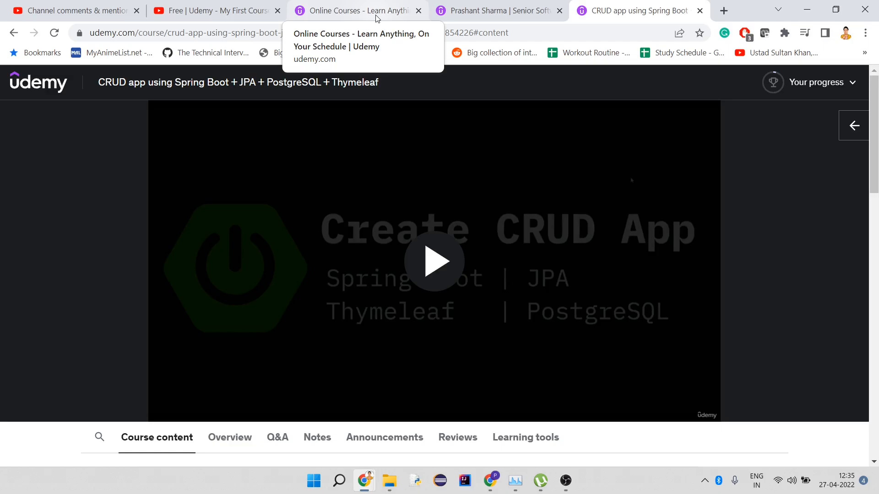
{"action": "mouse_move", "coordinate": [425, 25]}
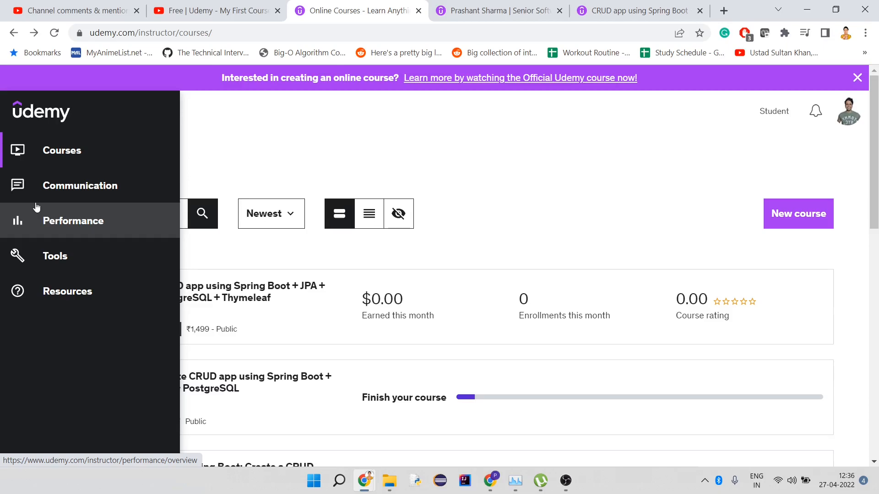
{"action": "mouse_move", "coordinate": [55, 257]}
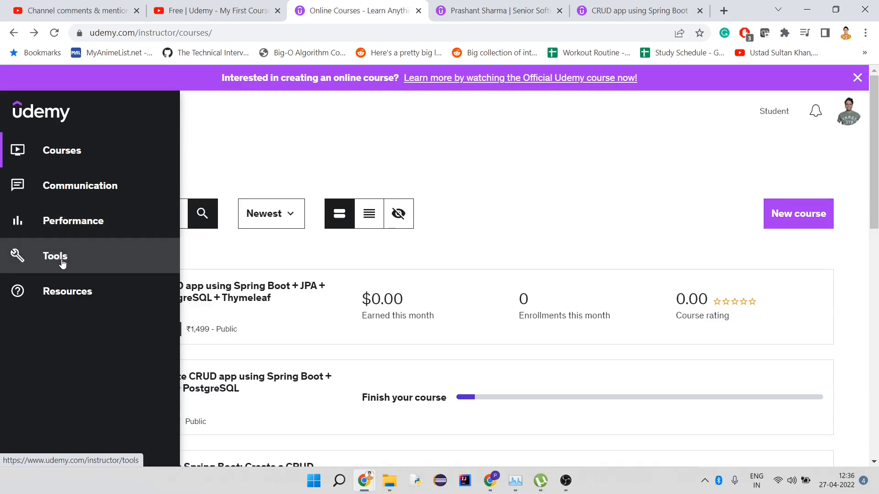
- Launch the Marketplace Insights card from the instructor Tools page
{"action": "left_click", "coordinate": [55, 256]}
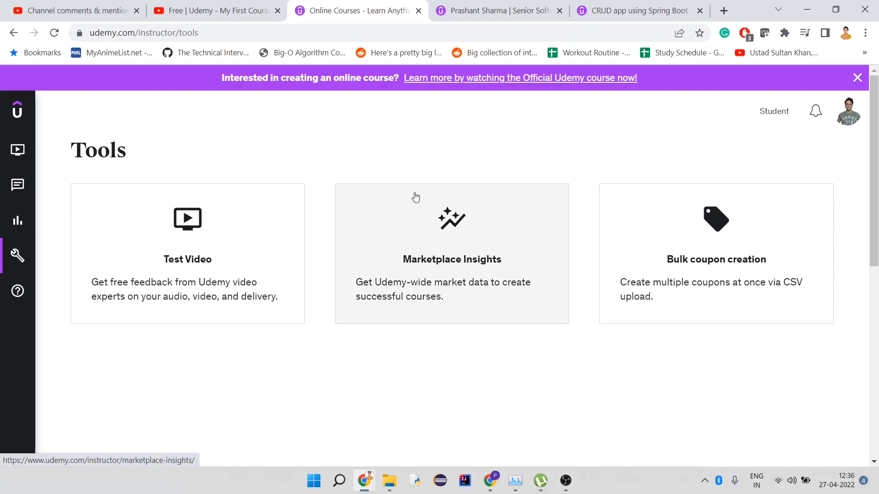
{"action": "mouse_move", "coordinate": [736, 279]}
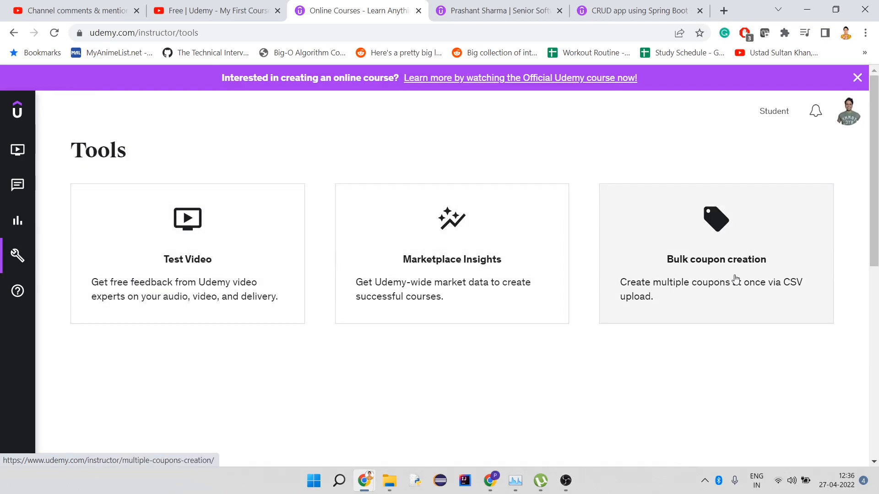
{"action": "mouse_move", "coordinate": [251, 284]}
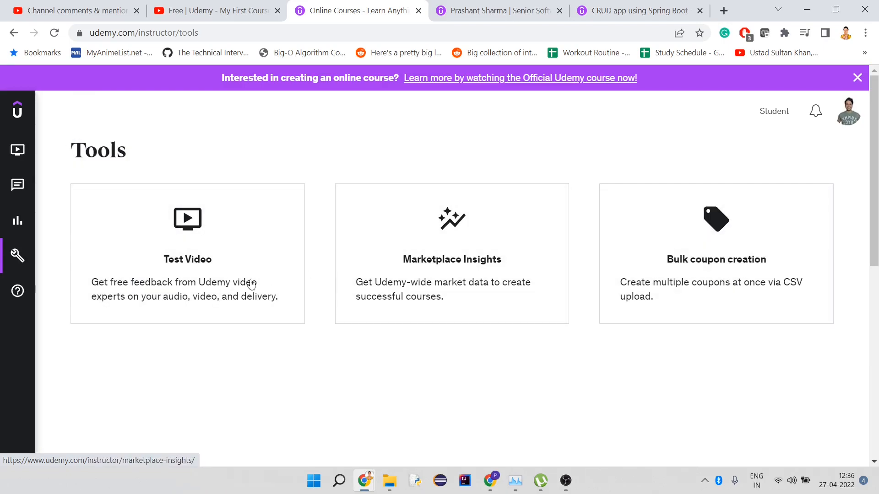
{"action": "mouse_move", "coordinate": [451, 259]}
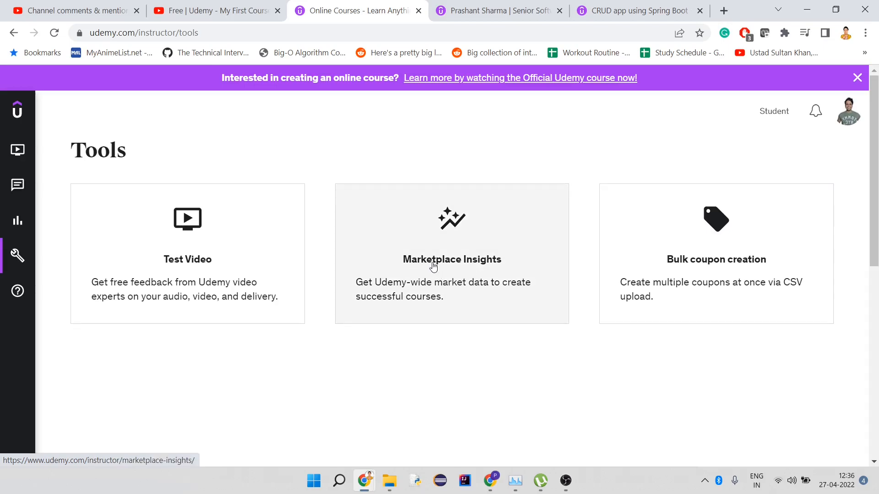
{"action": "left_click", "coordinate": [451, 253]}
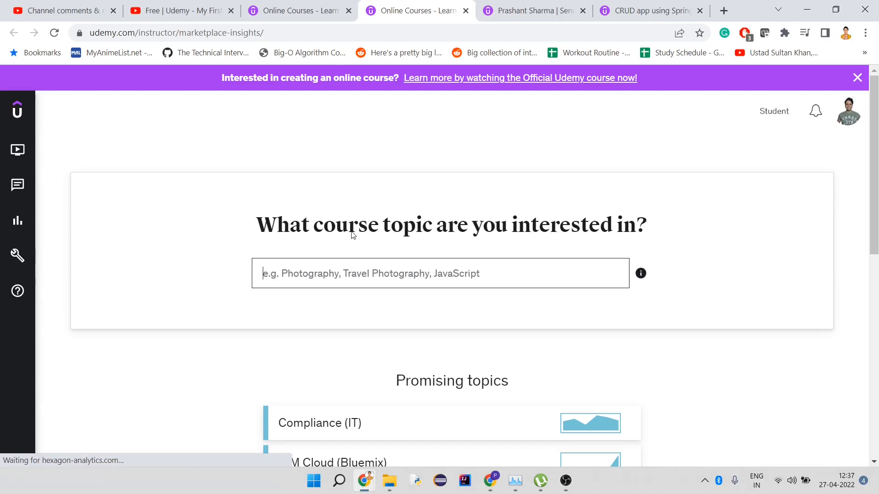
- Search the insights topic box for 'java' and select Java
{"action": "type", "text": "j"}
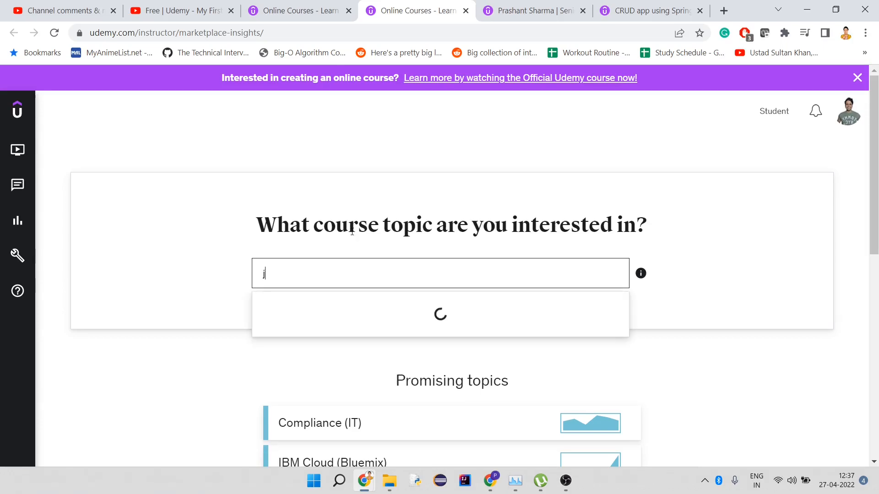
{"action": "type", "text": "ava"}
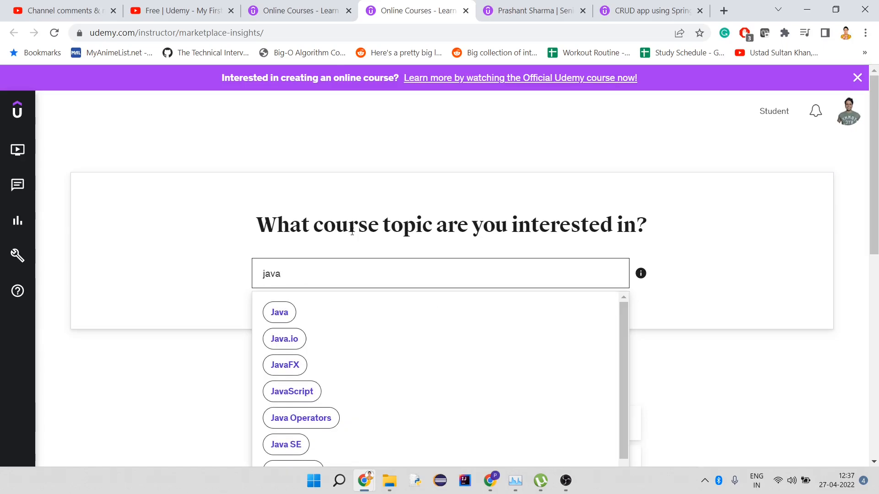
{"action": "scroll", "scroll_direction": "down", "scroll_amount": 3}
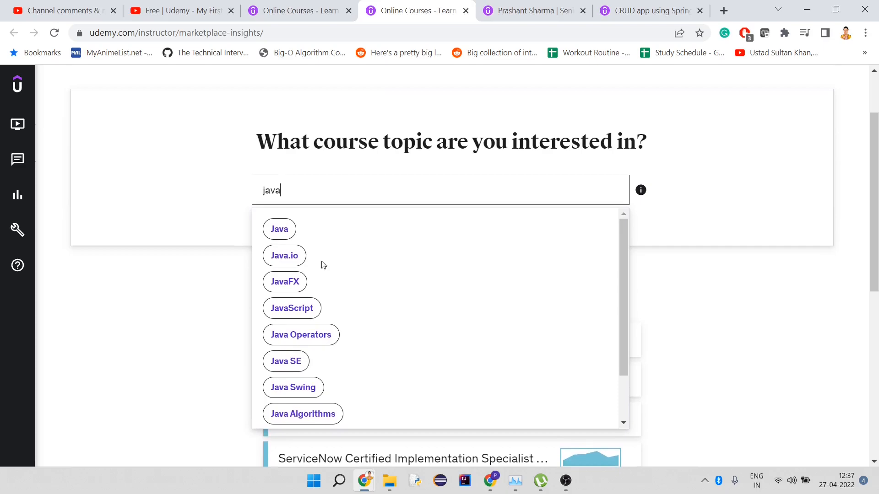
{"action": "left_click", "coordinate": [280, 229]}
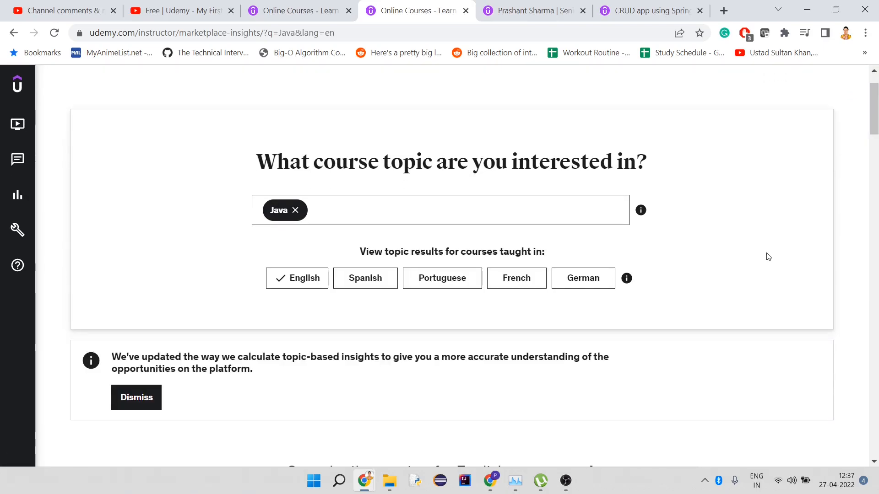
- Scroll down to the Java opportunity overview and clear the accidental heading selection
{"action": "scroll", "scroll_direction": "down", "scroll_amount": 3}
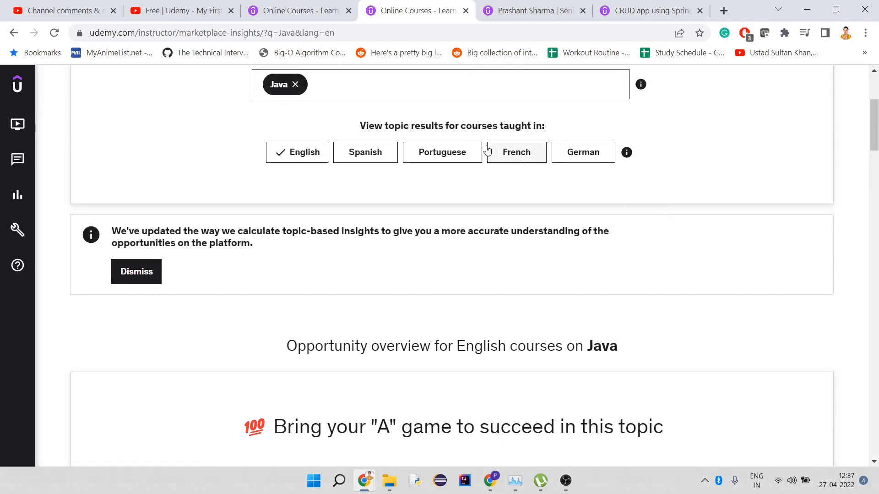
{"action": "mouse_move", "coordinate": [469, 140]}
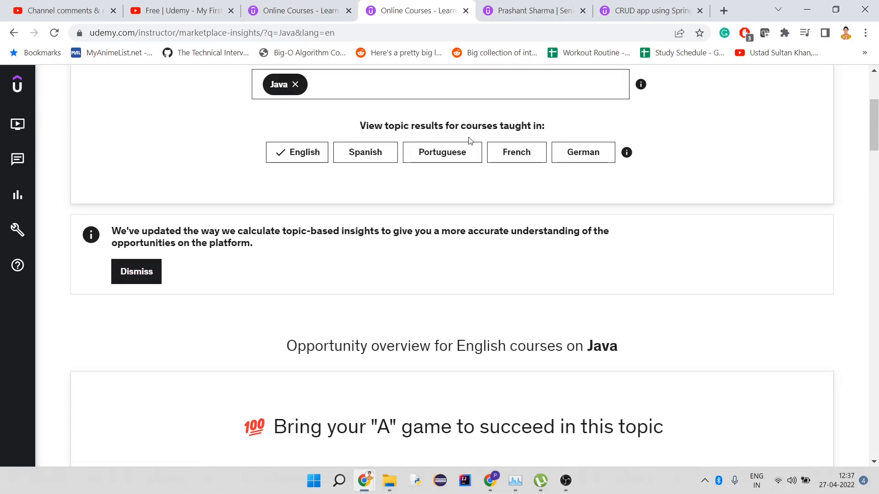
{"action": "scroll", "scroll_direction": "down", "scroll_amount": 3}
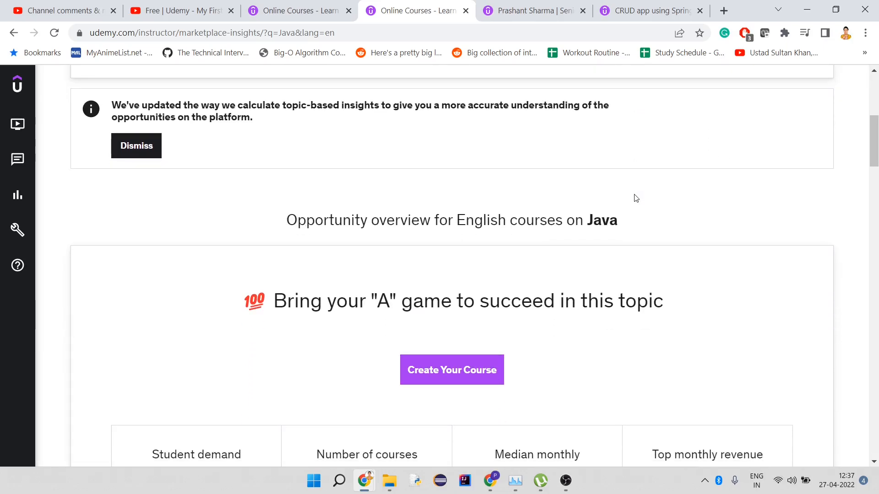
{"action": "mouse_move", "coordinate": [674, 303]}
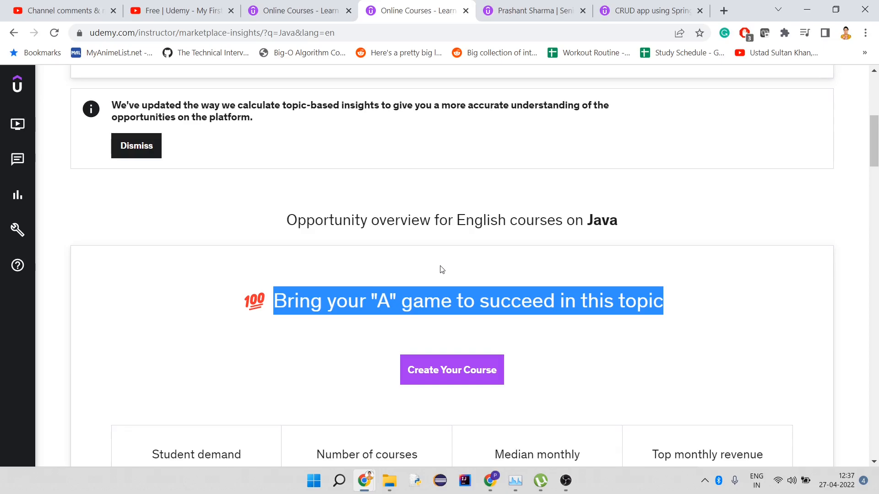
{"action": "left_click", "coordinate": [325, 301]}
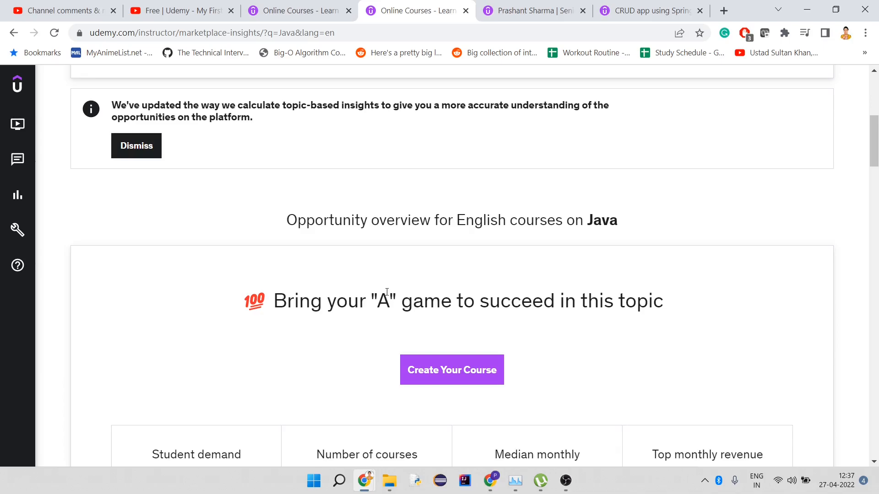
- Review Java's metric cards, marking the $27,504 top monthly revenue, then scroll back up
{"action": "scroll", "scroll_direction": "down", "scroll_amount": 3}
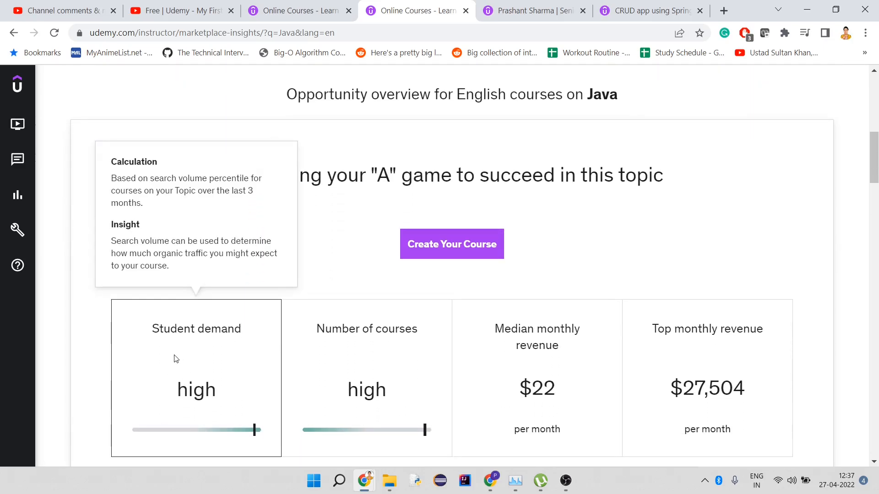
{"action": "mouse_move", "coordinate": [367, 329]}
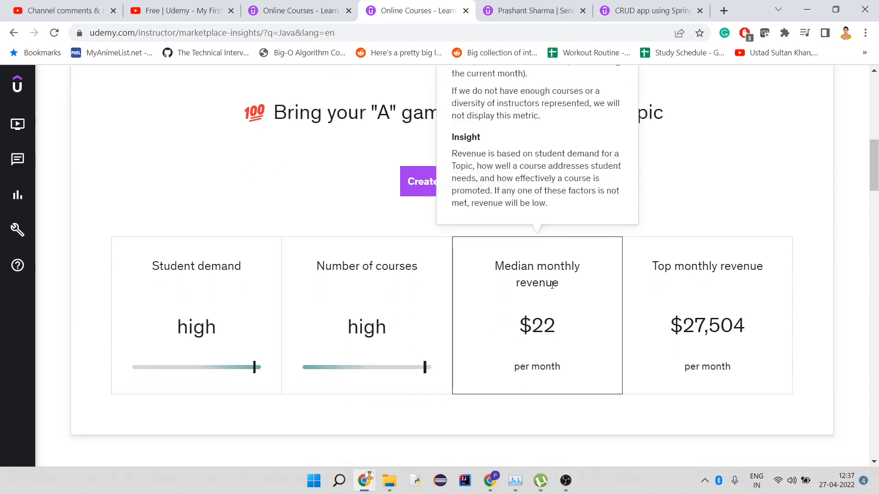
{"action": "mouse_move", "coordinate": [514, 267]}
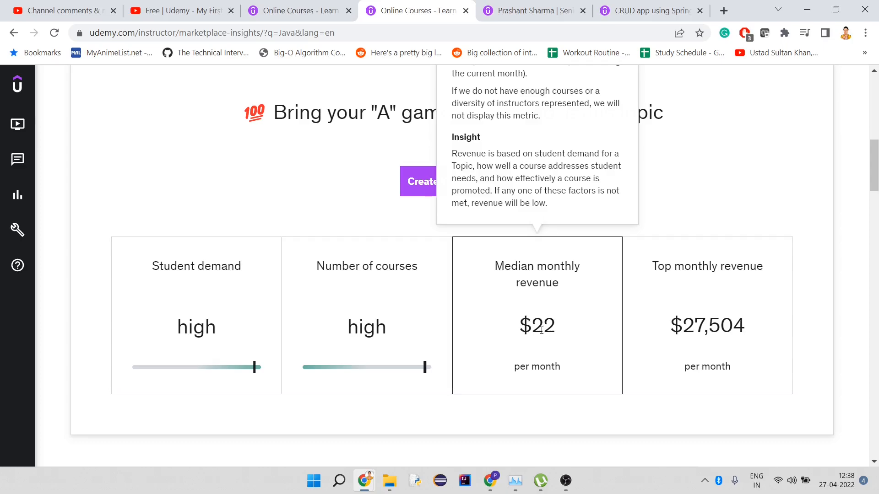
{"action": "mouse_move", "coordinate": [678, 291]}
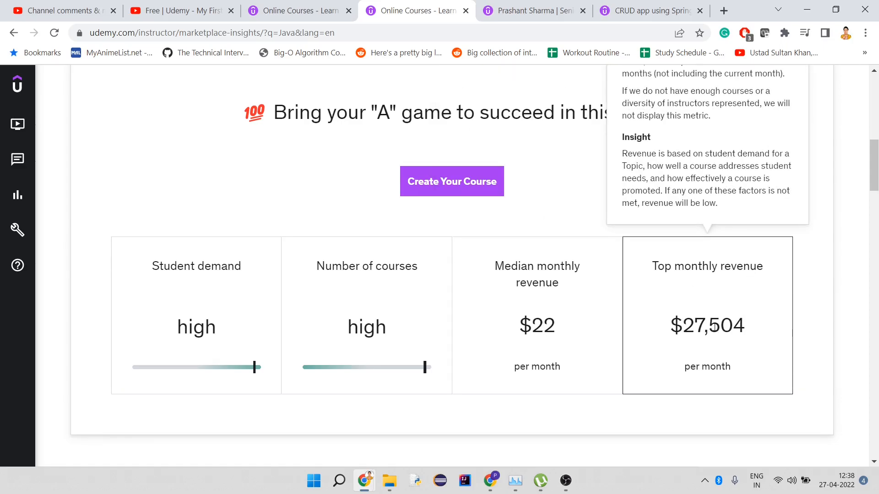
{"action": "mouse_move", "coordinate": [754, 330]}
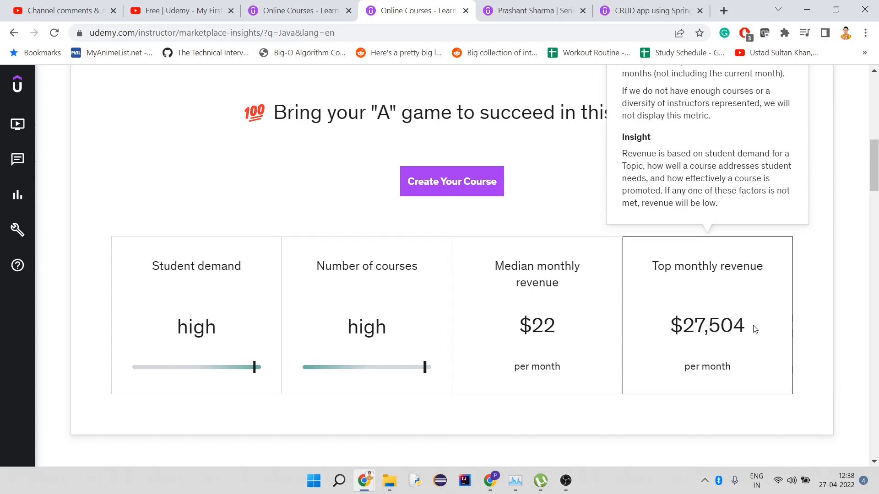
{"action": "double_click", "coordinate": [706, 325]}
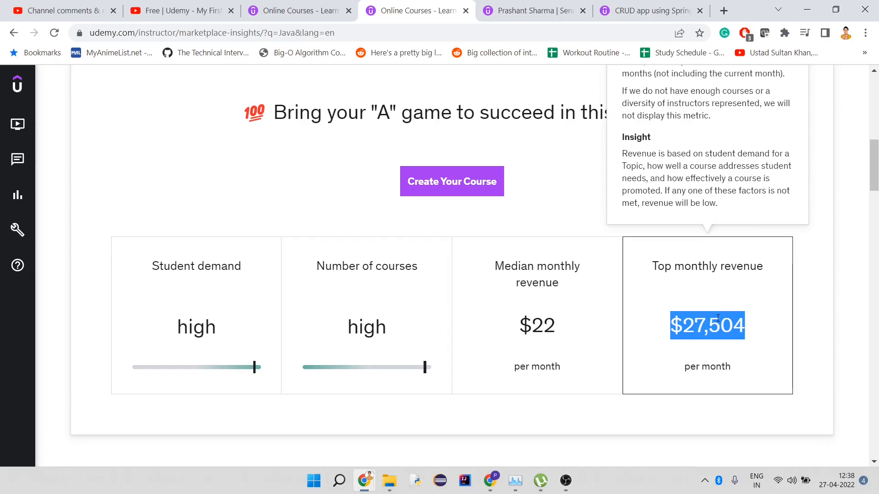
{"action": "mouse_move", "coordinate": [619, 294]}
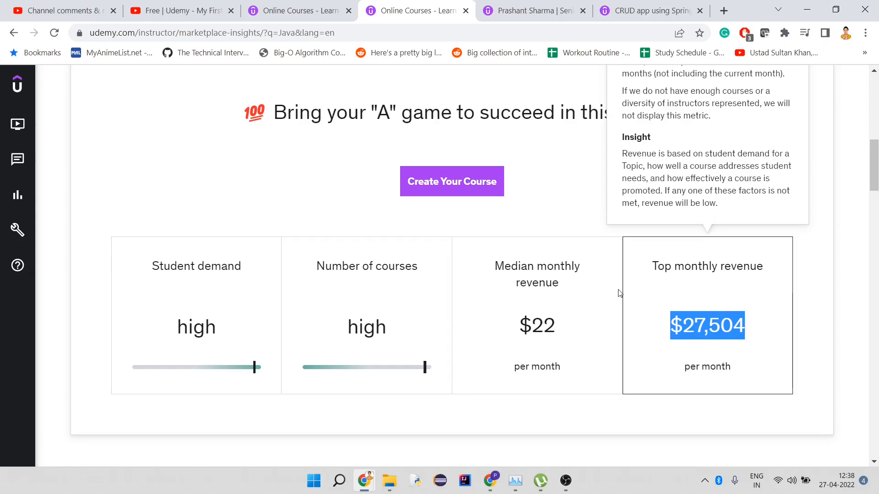
{"action": "scroll", "scroll_direction": "up", "scroll_amount": 3}
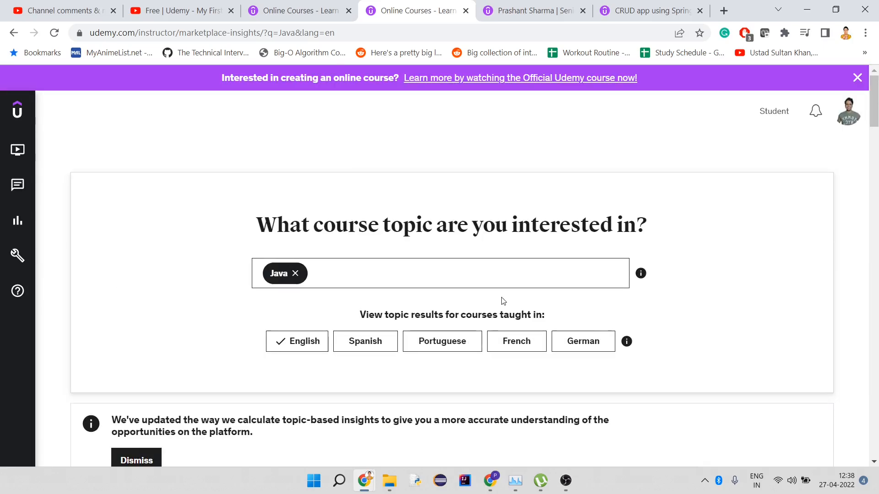
{"action": "mouse_move", "coordinate": [295, 282]}
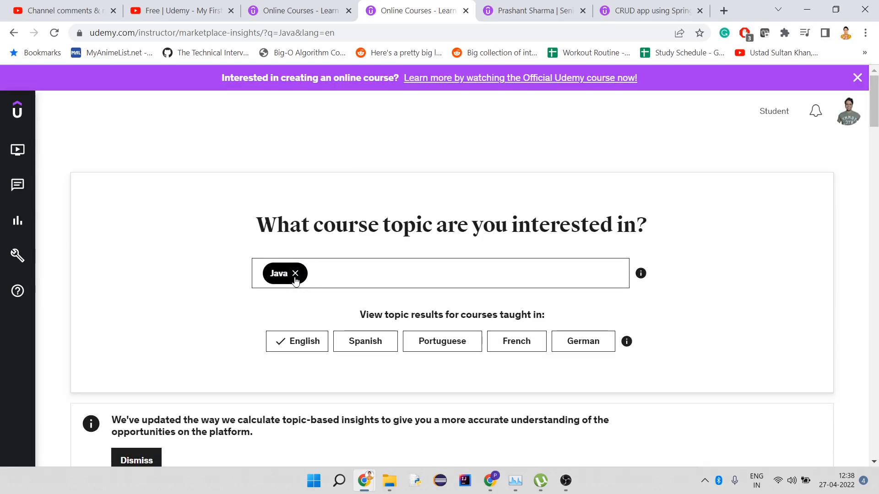
- Remove the Java topic chip and switch to the Google results for KNIME
{"action": "left_click", "coordinate": [295, 273]}
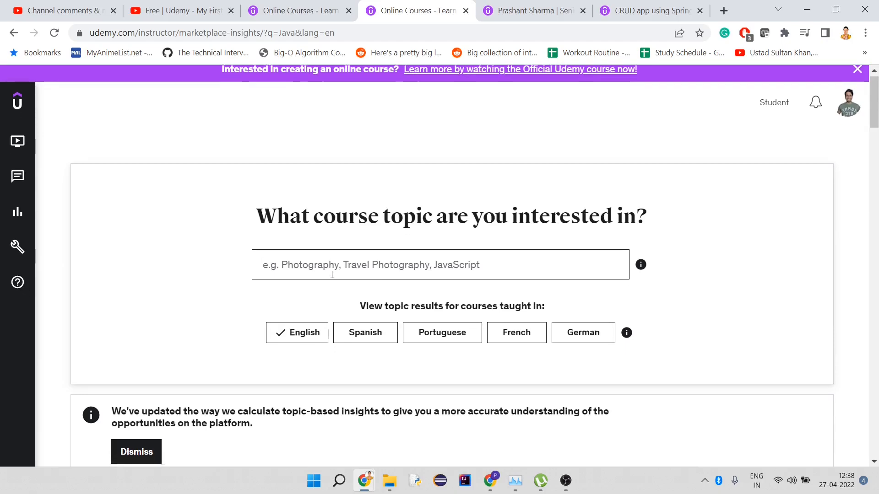
{"action": "left_click", "coordinate": [857, 69]}
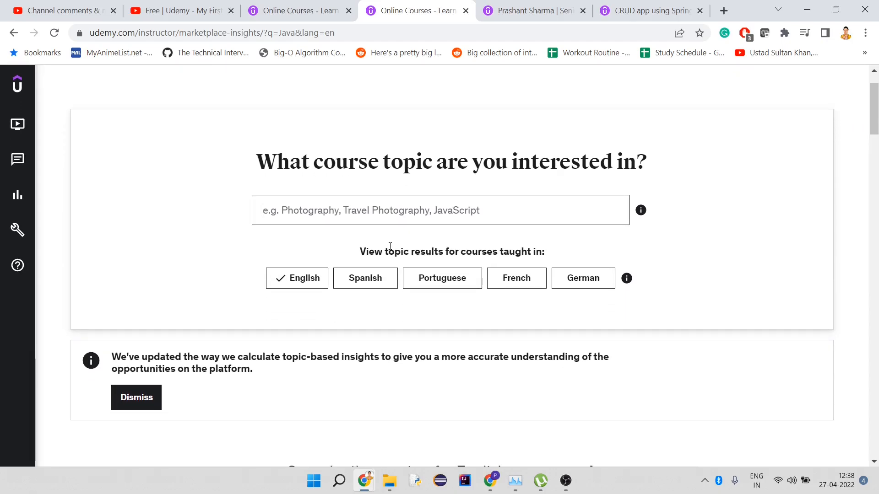
{"action": "left_click", "coordinate": [724, 10]}
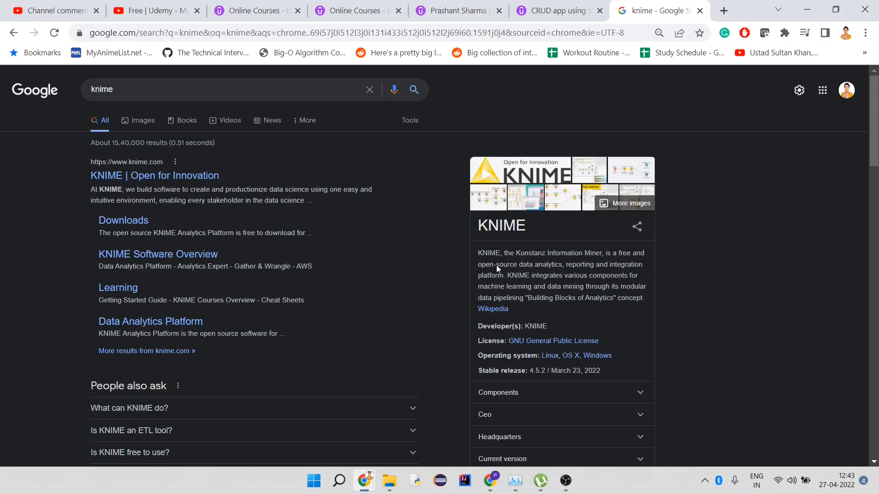
- Scroll KNIME's knowledge panel to stable release 4.5.2 from March 23, 2022
{"action": "scroll", "scroll_direction": "down", "scroll_amount": 3}
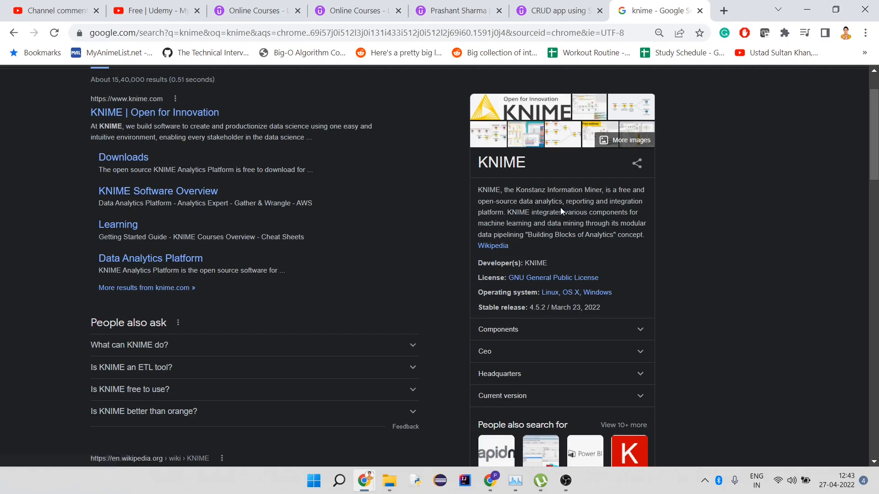
{"action": "mouse_move", "coordinate": [528, 219]}
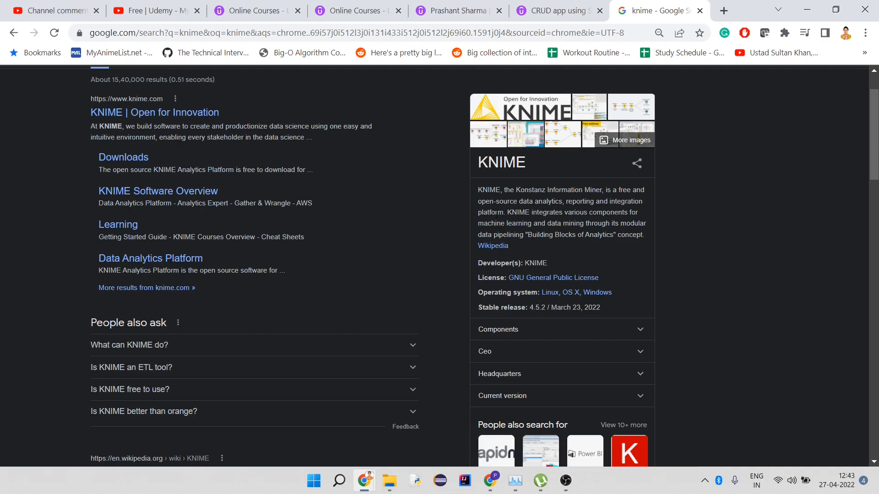
{"action": "scroll", "scroll_direction": "down", "scroll_amount": 3}
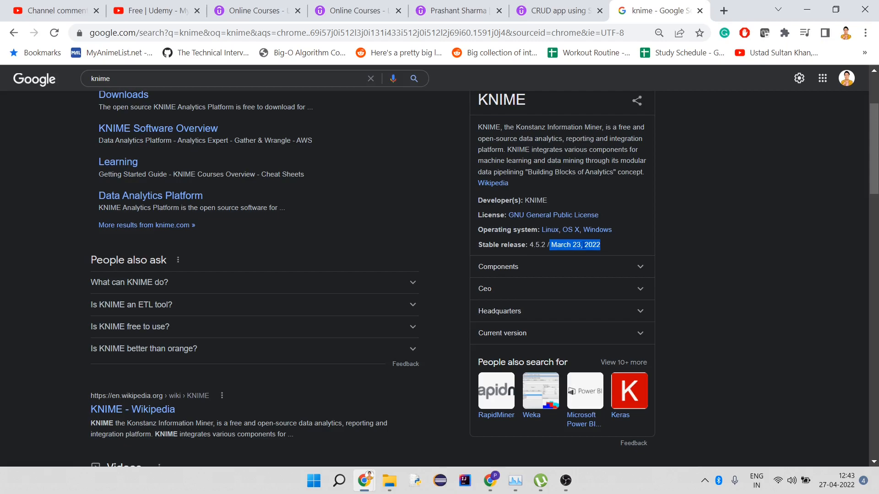
{"action": "mouse_move", "coordinate": [574, 184]}
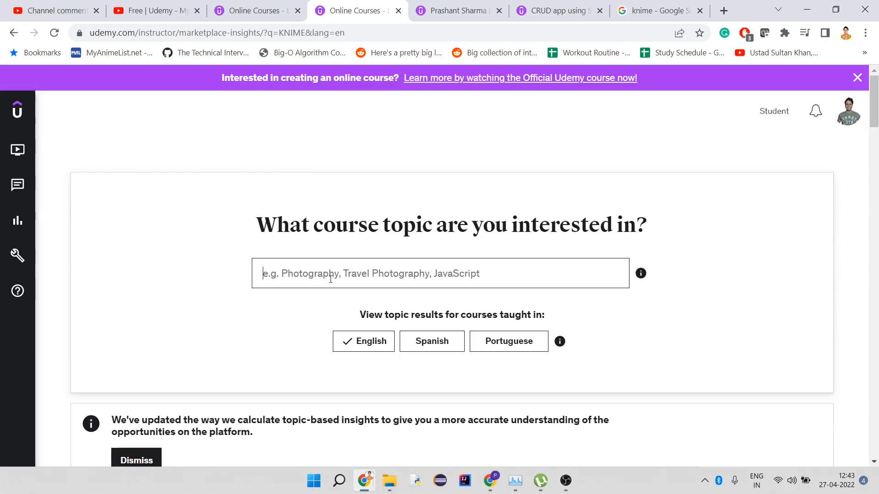
- Search 'knime' and select KNIME to show its English-course opportunity overview
{"action": "type", "text": "k"}
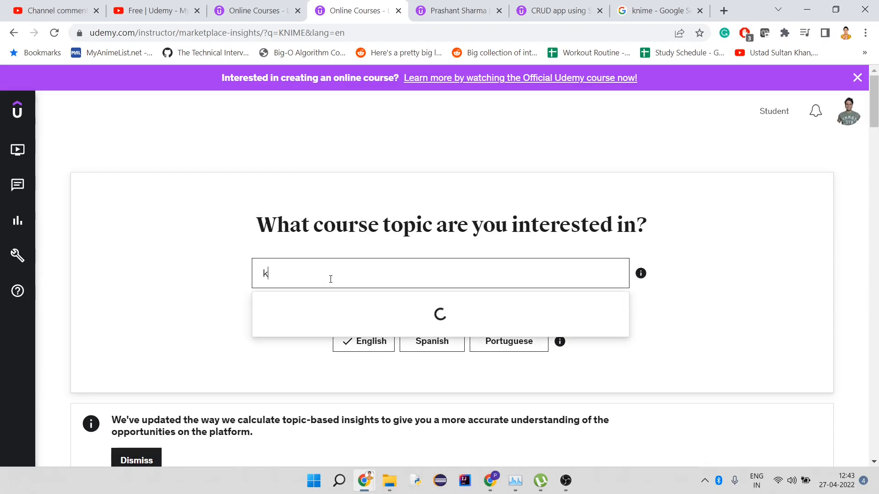
{"action": "type", "text": "nime"}
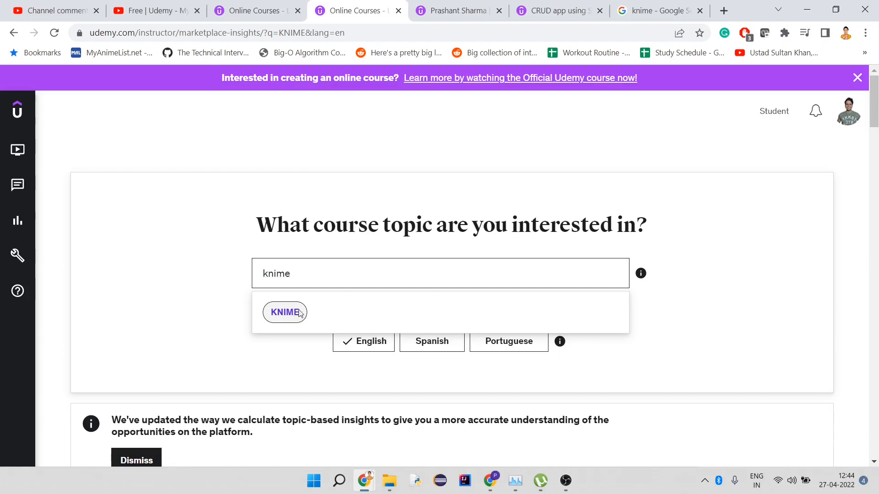
{"action": "left_click", "coordinate": [284, 312]}
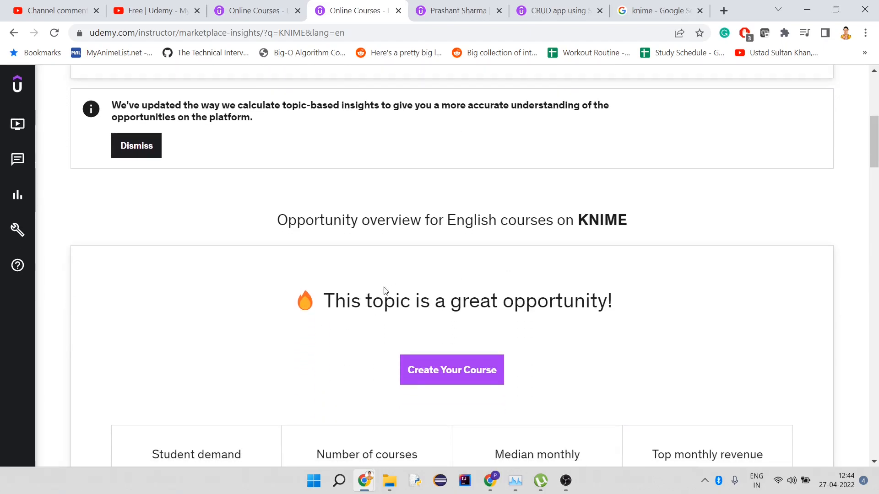
{"action": "mouse_move", "coordinate": [616, 301]}
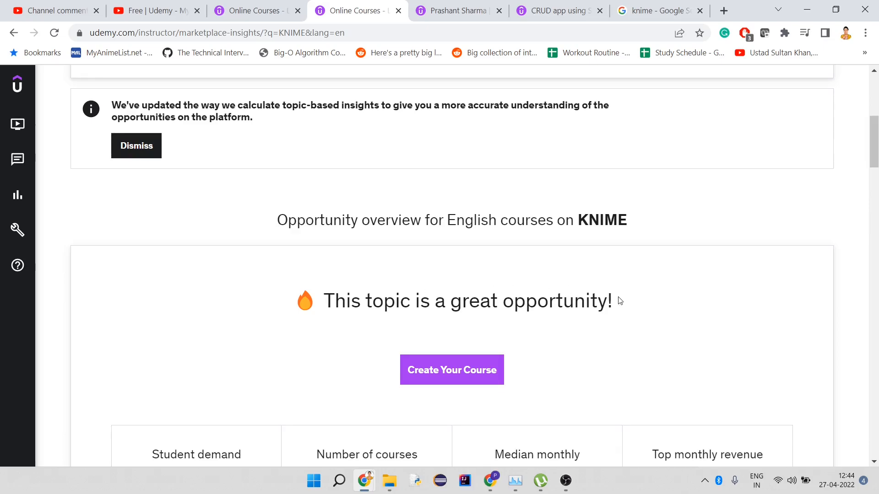
{"action": "scroll", "scroll_direction": "down", "scroll_amount": 3}
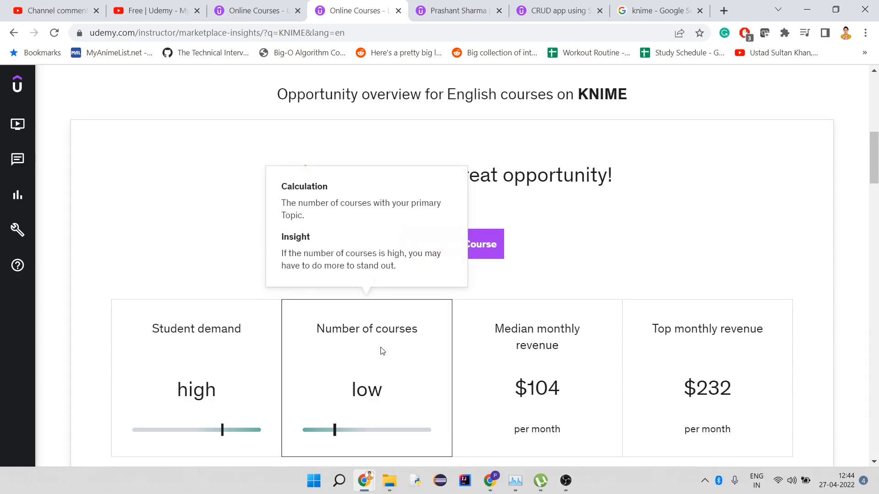
{"action": "mouse_move", "coordinate": [569, 391]}
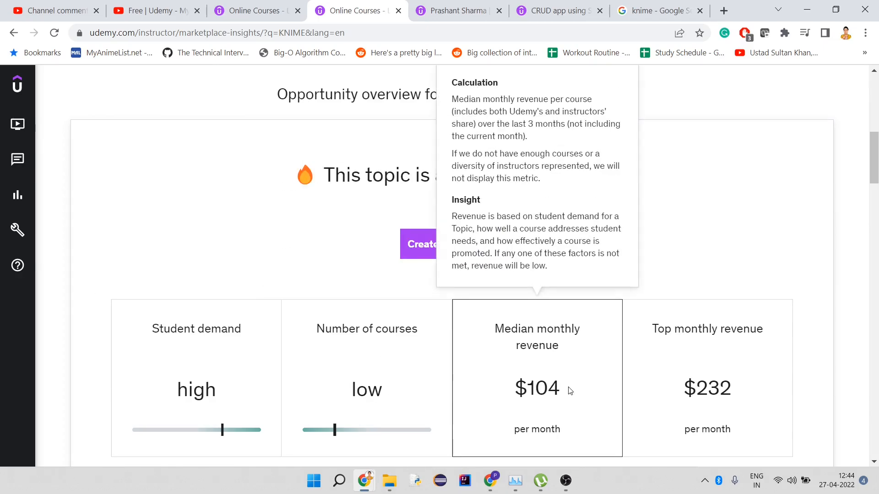
{"action": "scroll", "scroll_direction": "down", "scroll_amount": 3}
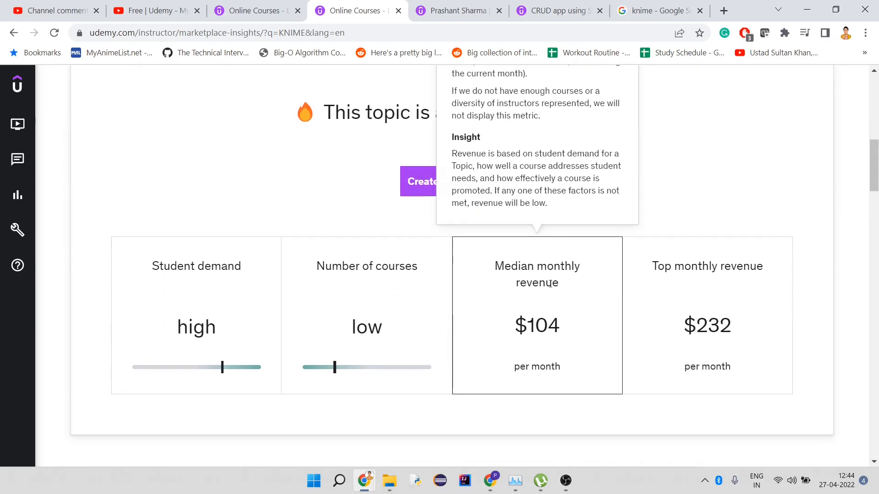
{"action": "double_click", "coordinate": [535, 325]}
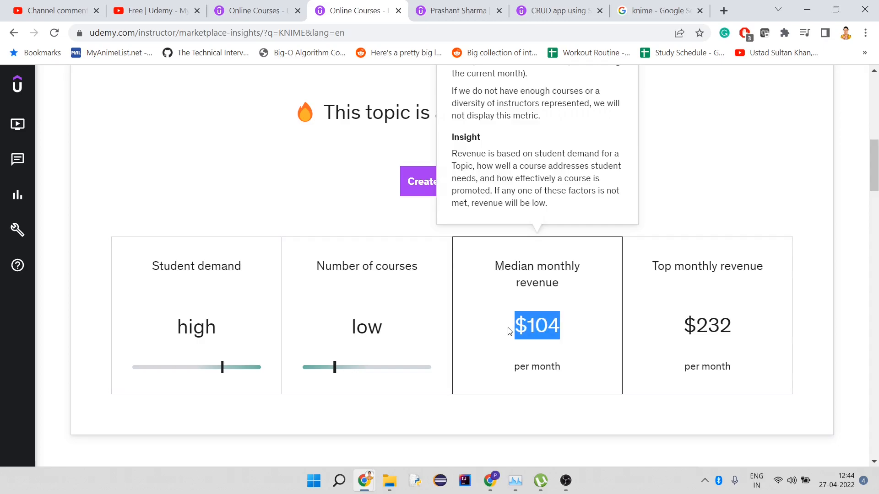
{"action": "mouse_move", "coordinate": [570, 313]}
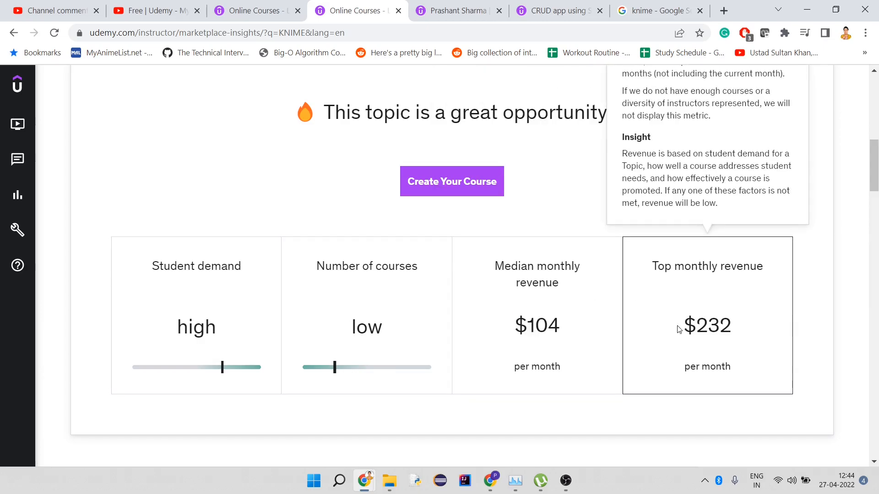
{"action": "double_click", "coordinate": [707, 325]}
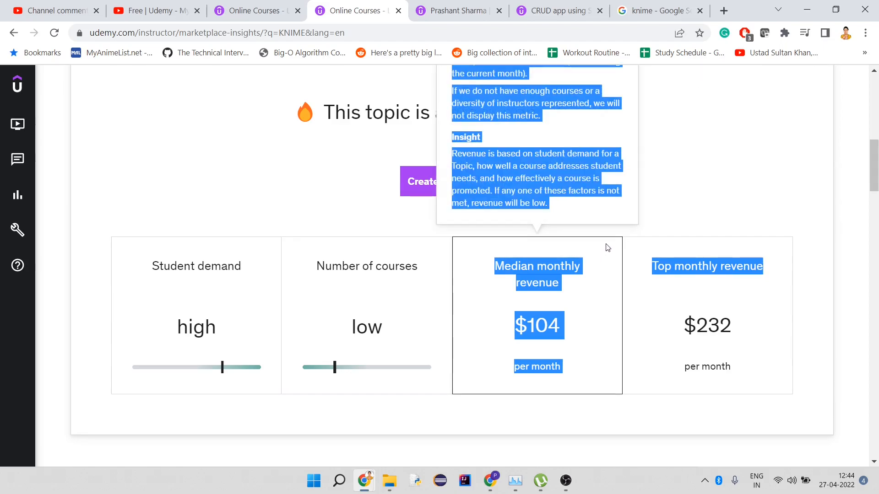
{"action": "left_click", "coordinate": [607, 240]}
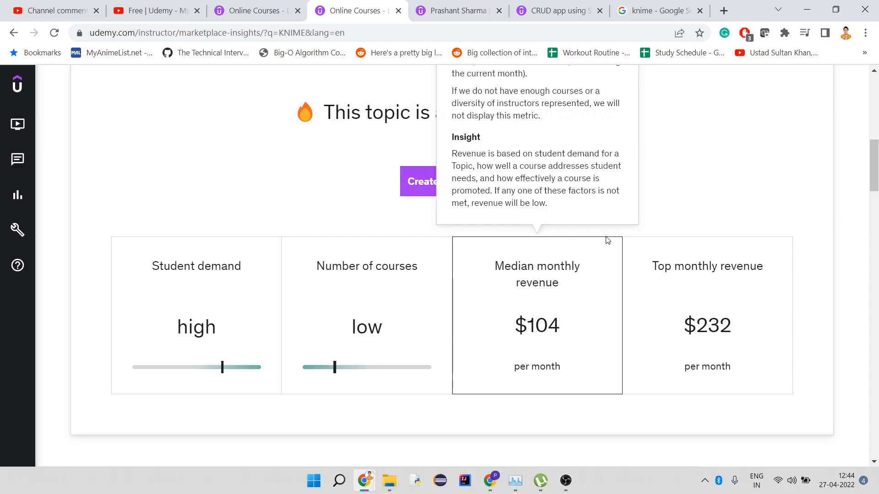
{"action": "mouse_move", "coordinate": [196, 265]}
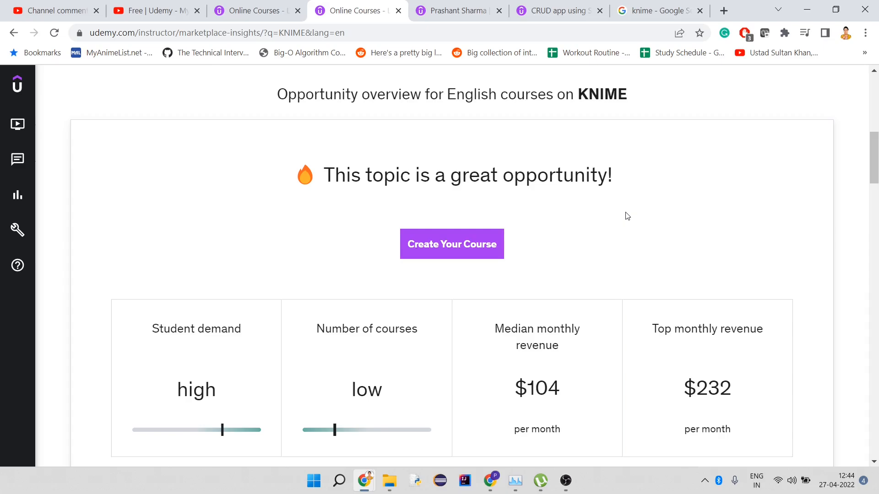
- Remove the KNIME topic chip and select Python as the new topic
{"action": "scroll", "scroll_direction": "up", "scroll_amount": 3}
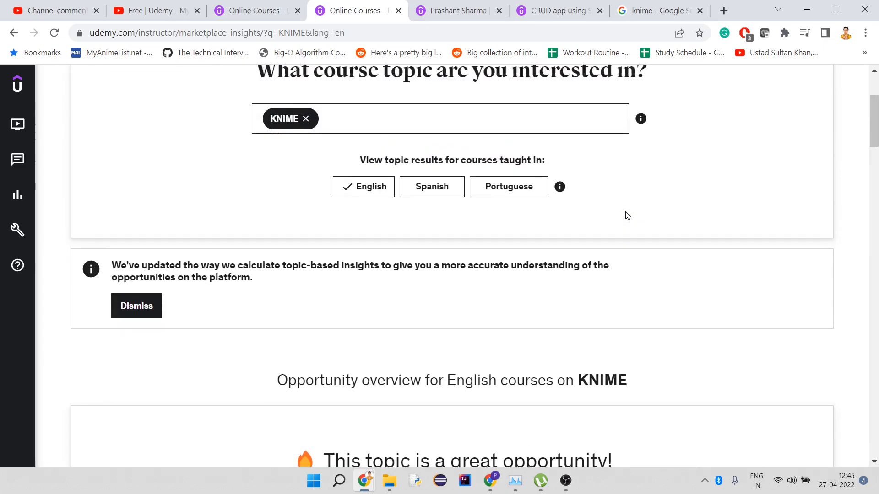
{"action": "scroll", "scroll_direction": "up", "scroll_amount": 3}
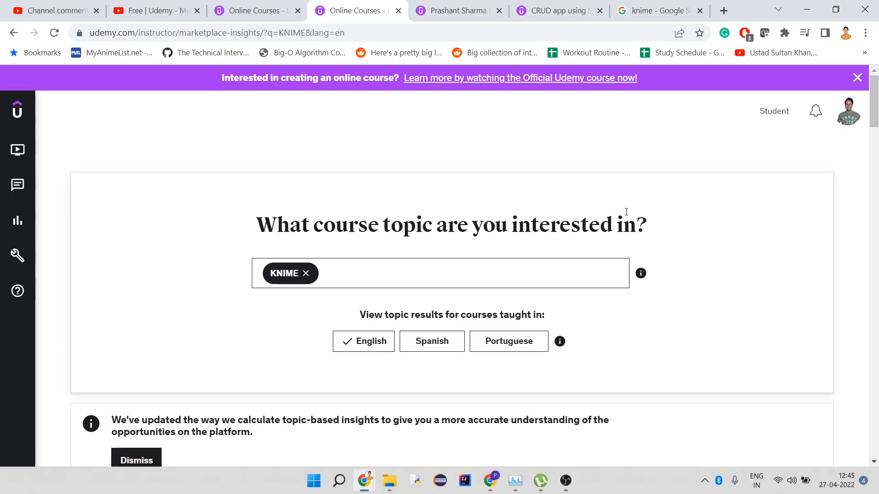
{"action": "left_click", "coordinate": [307, 274]}
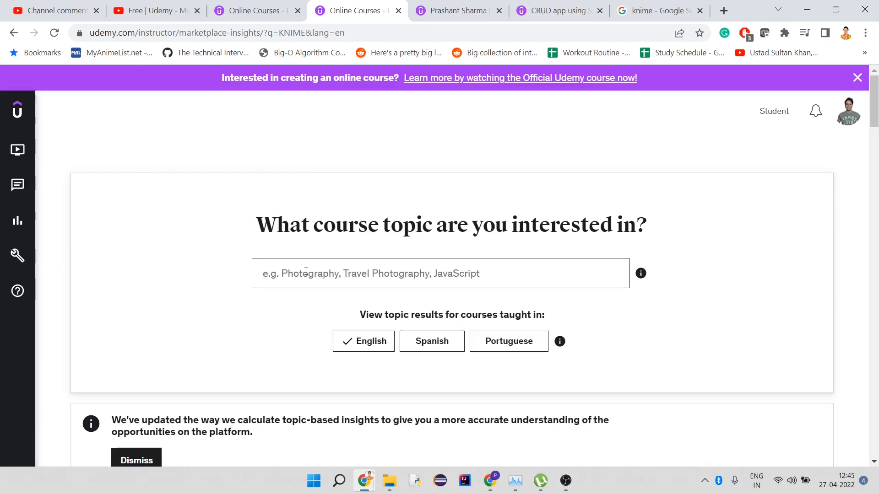
{"action": "type", "text": "python"}
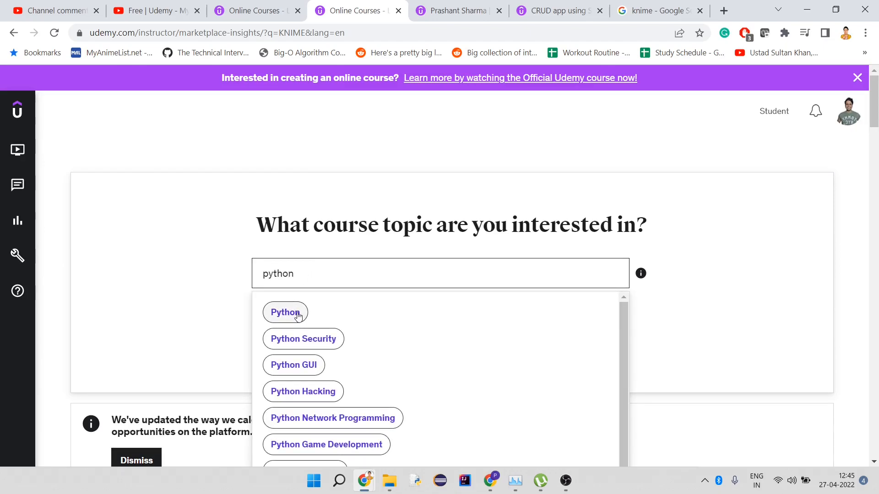
{"action": "left_click", "coordinate": [284, 312]}
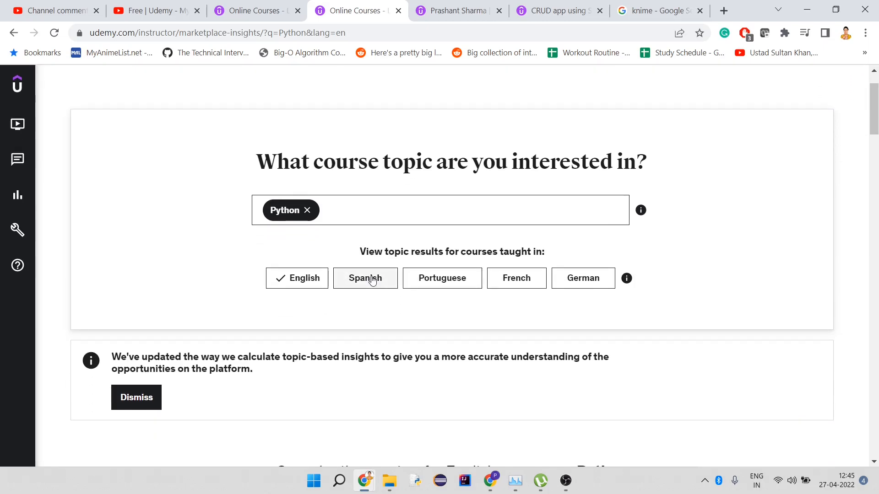
{"action": "scroll", "scroll_direction": "down", "scroll_amount": 3}
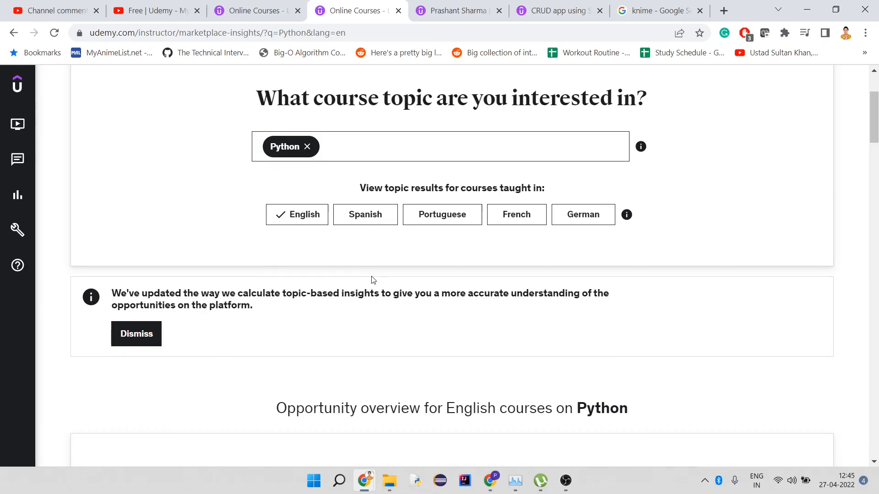
{"action": "scroll", "scroll_direction": "down", "scroll_amount": 3}
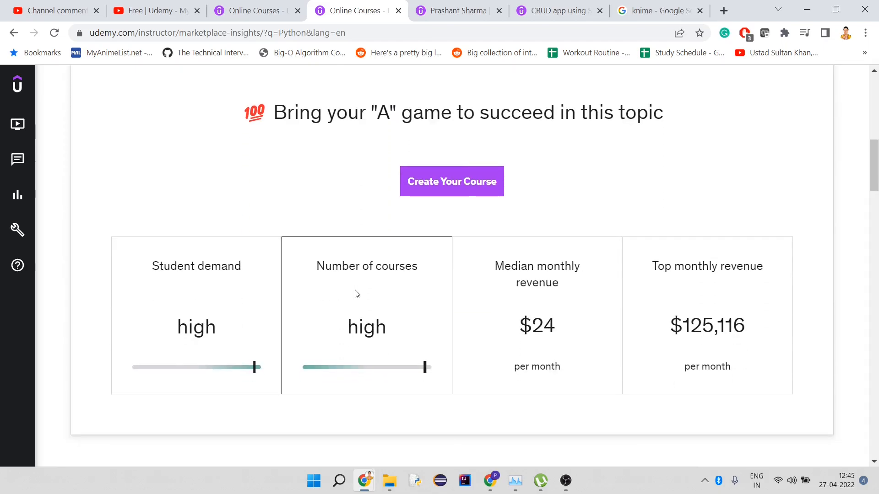
{"action": "mouse_move", "coordinate": [672, 229]}
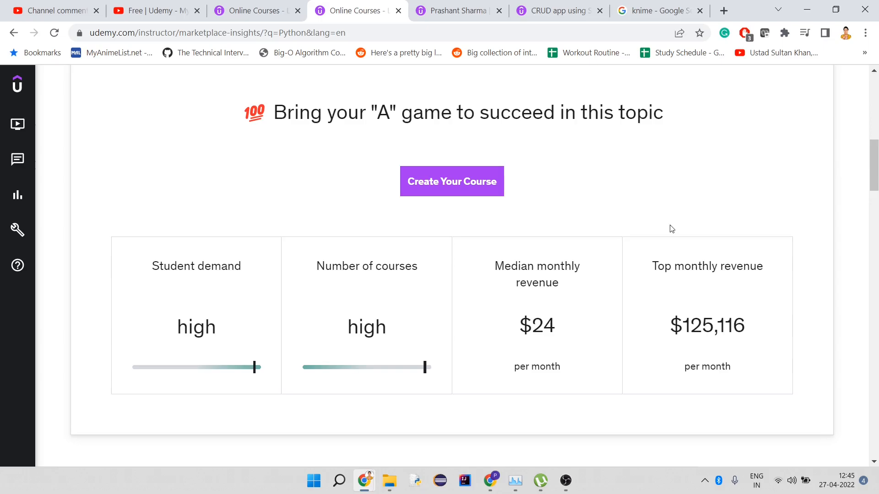
{"action": "mouse_move", "coordinate": [667, 228]}
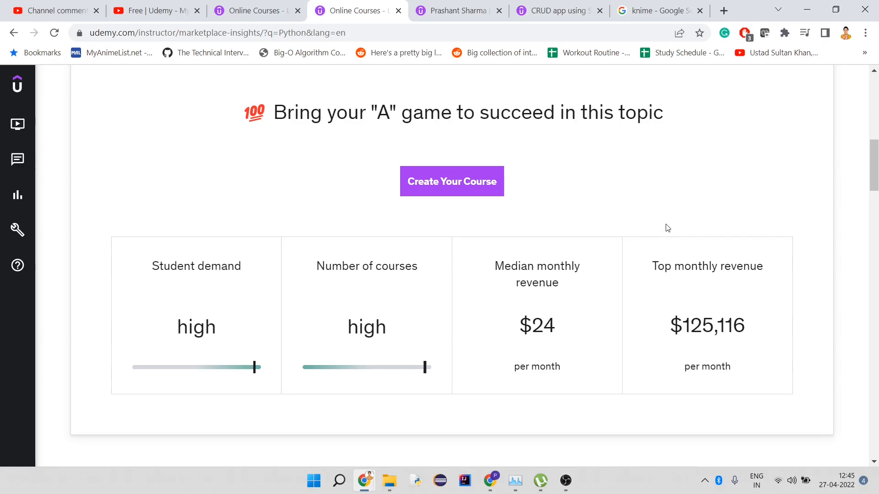
{"action": "scroll", "scroll_direction": "up", "scroll_amount": 3}
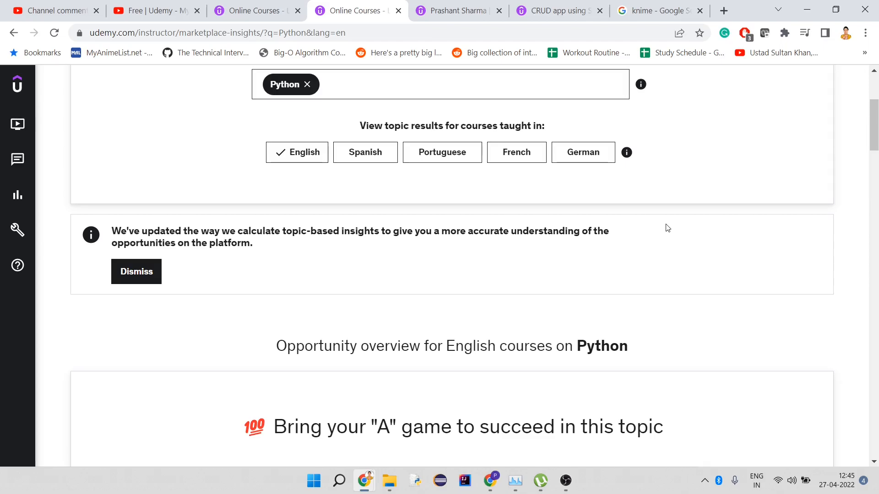
{"action": "scroll", "scroll_direction": "up", "scroll_amount": 3}
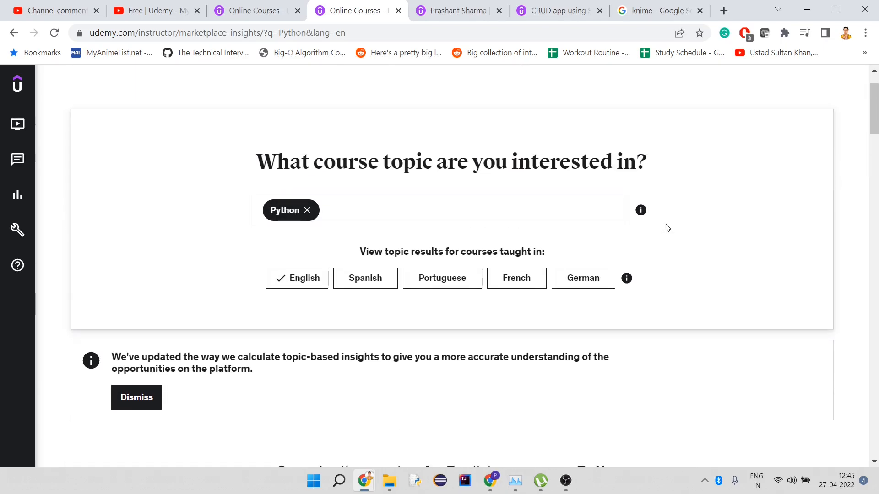
{"action": "mouse_move", "coordinate": [543, 210]}
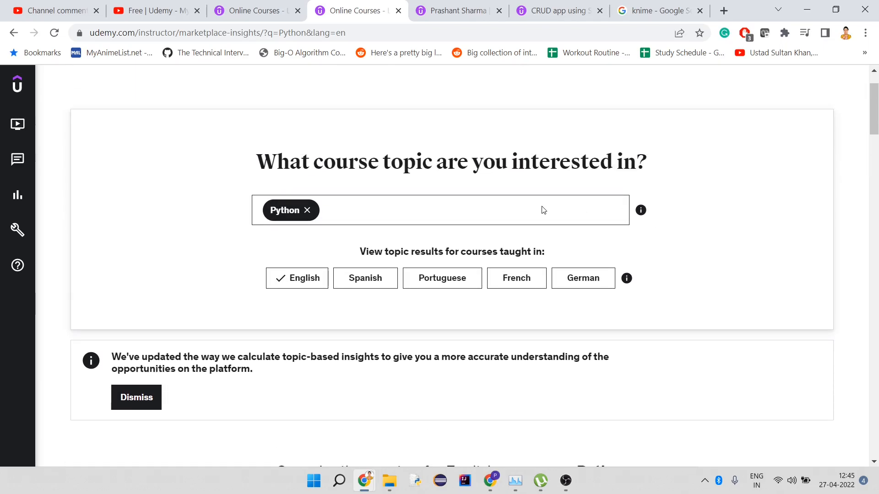
{"action": "mouse_move", "coordinate": [375, 205]}
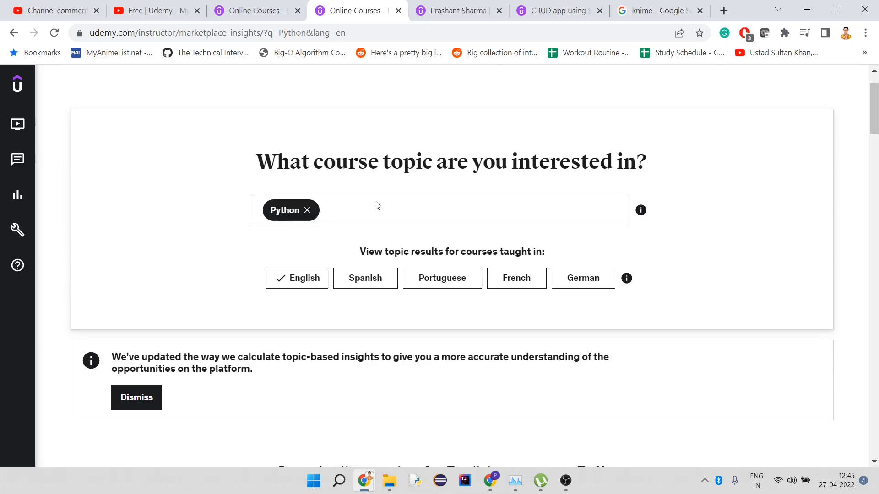